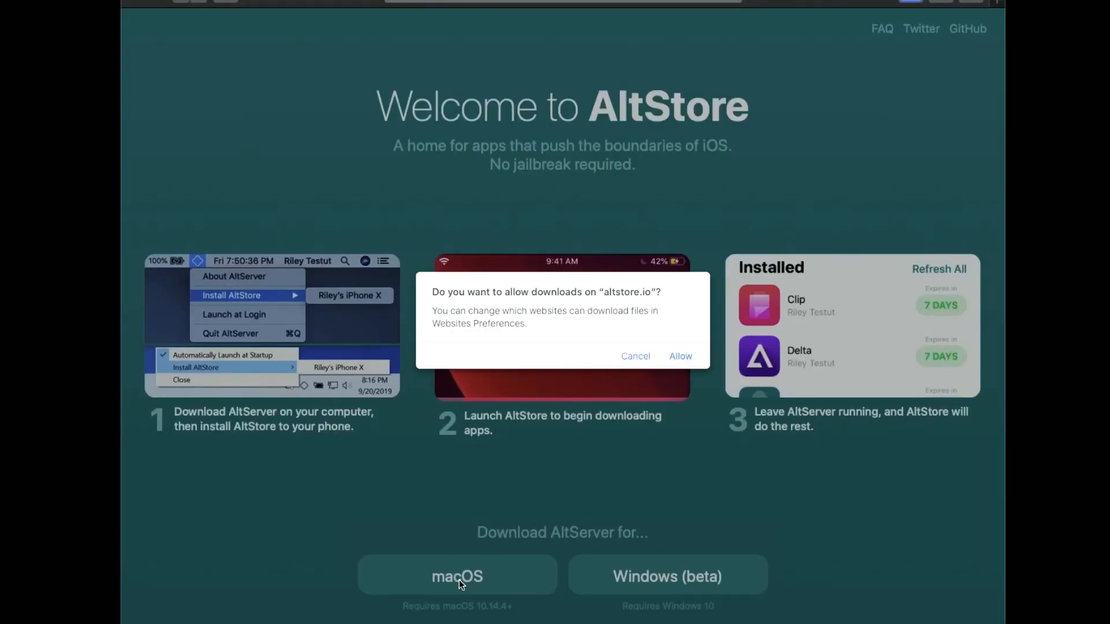
Allow the AltServer download from altstore.io and launch AltServer from Applications.
left_click(680, 357)
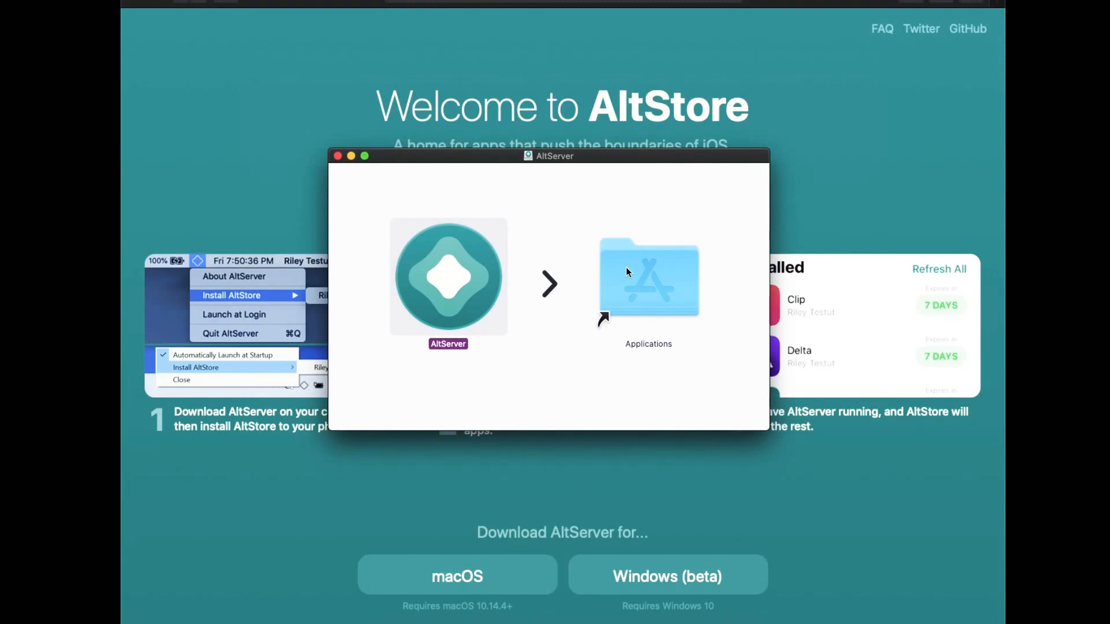
mouse_move(638, 275)
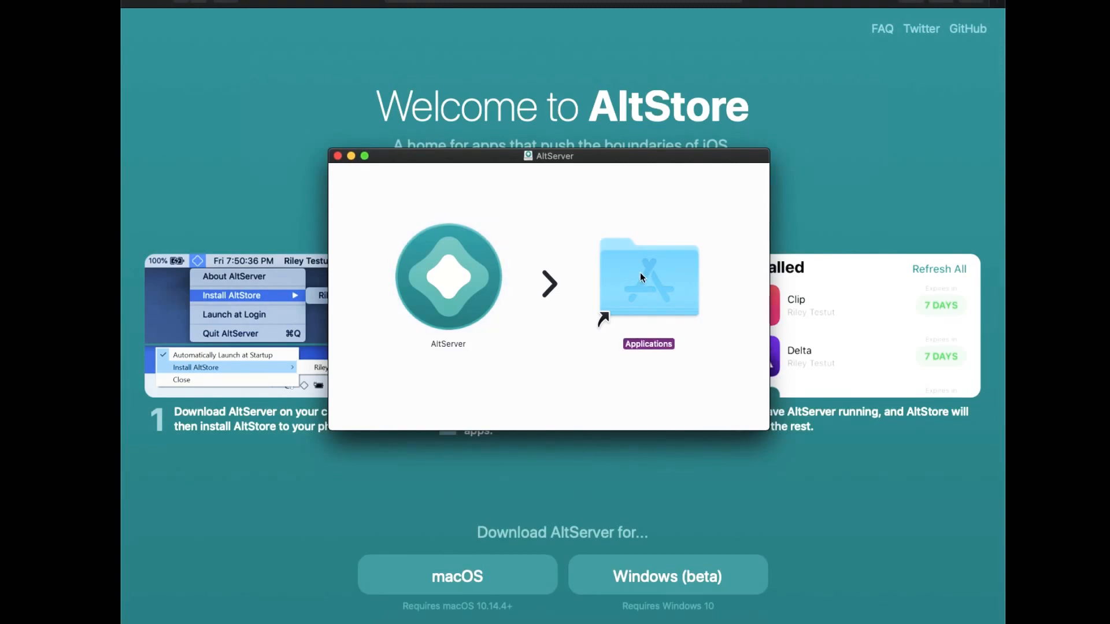
double_click(649, 278)
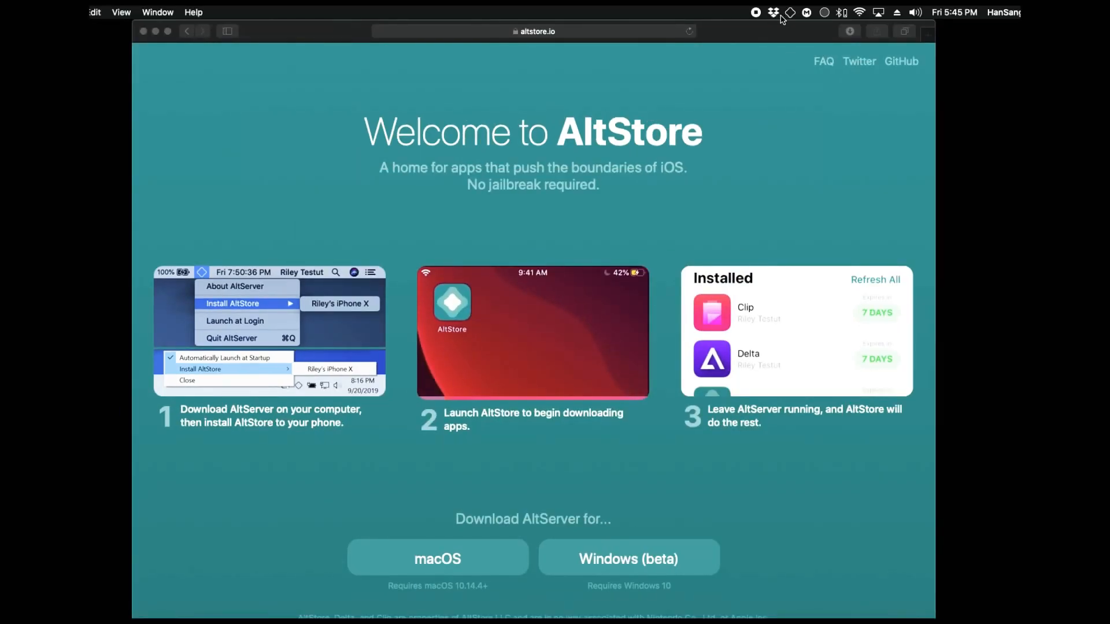
Start installing AltStore onto the TARDIS phone from AltServer's menu bar icon, reaching the Apple ID prompt.
left_click(791, 11)
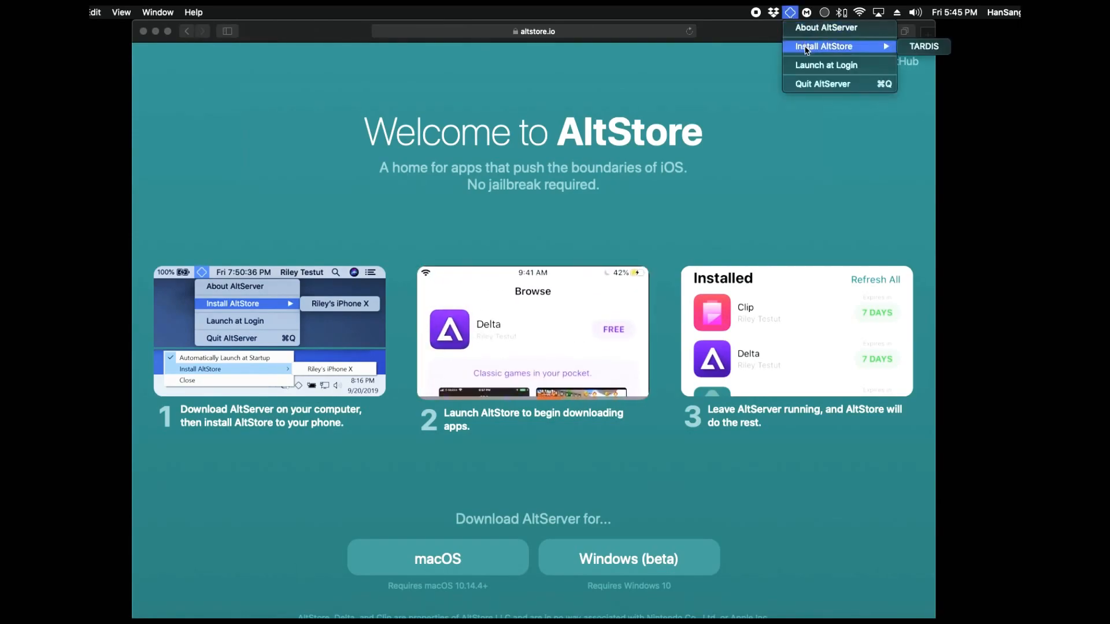
mouse_move(911, 49)
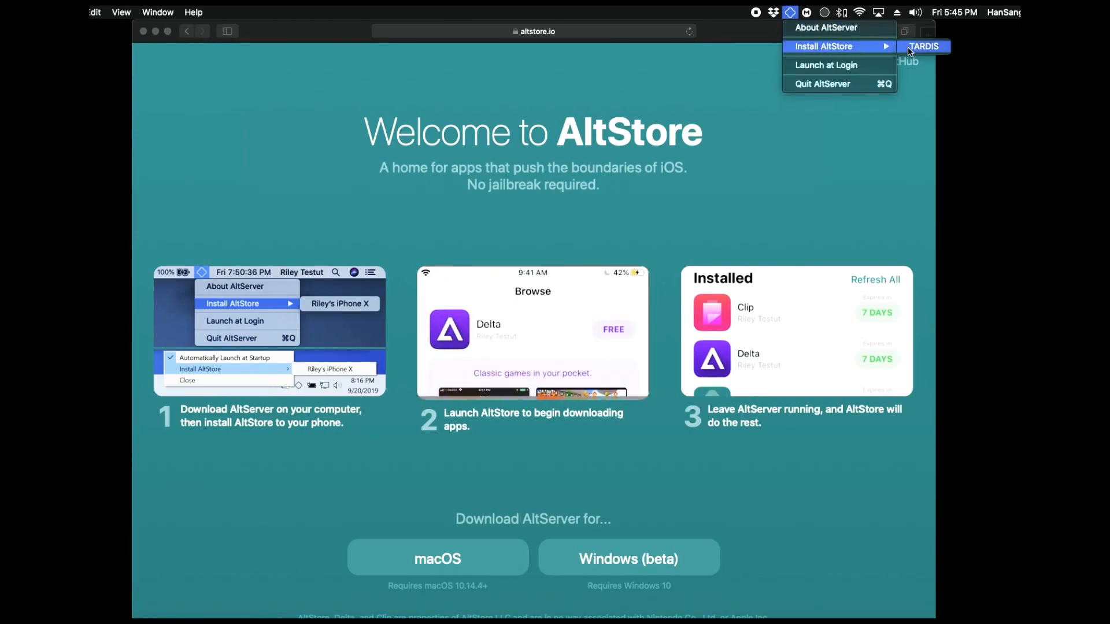
left_click(924, 46)
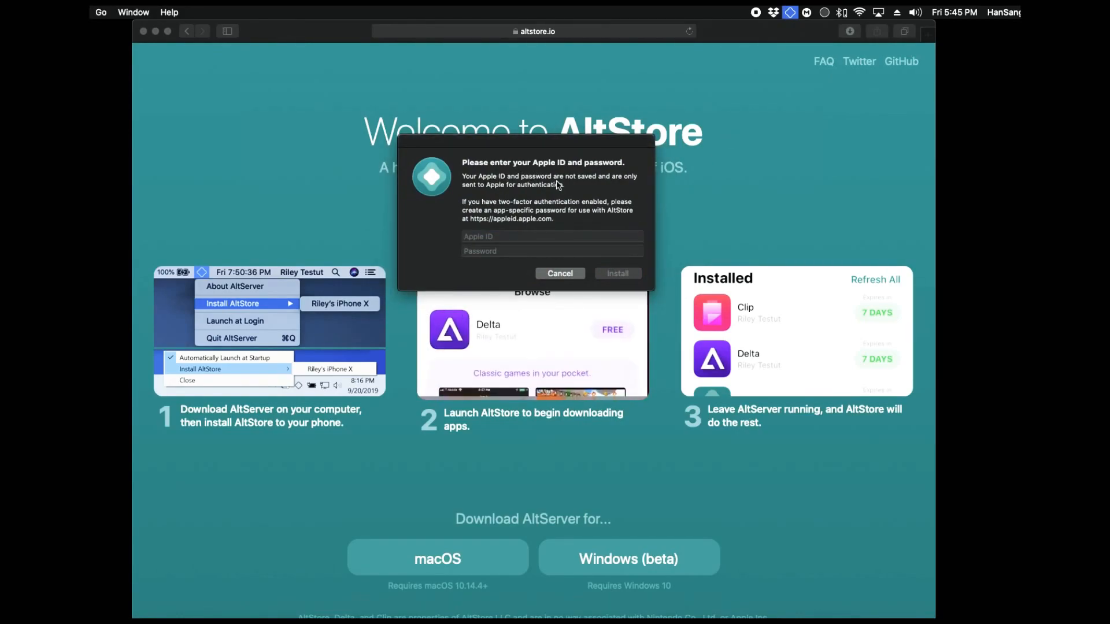
left_click(552, 236)
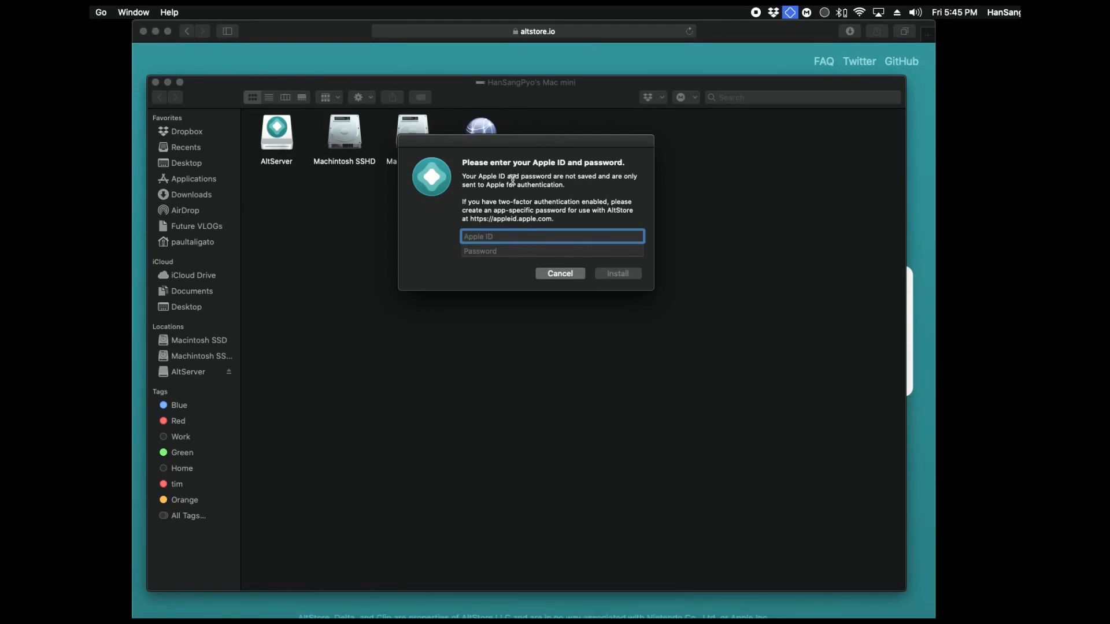
left_click(553, 236)
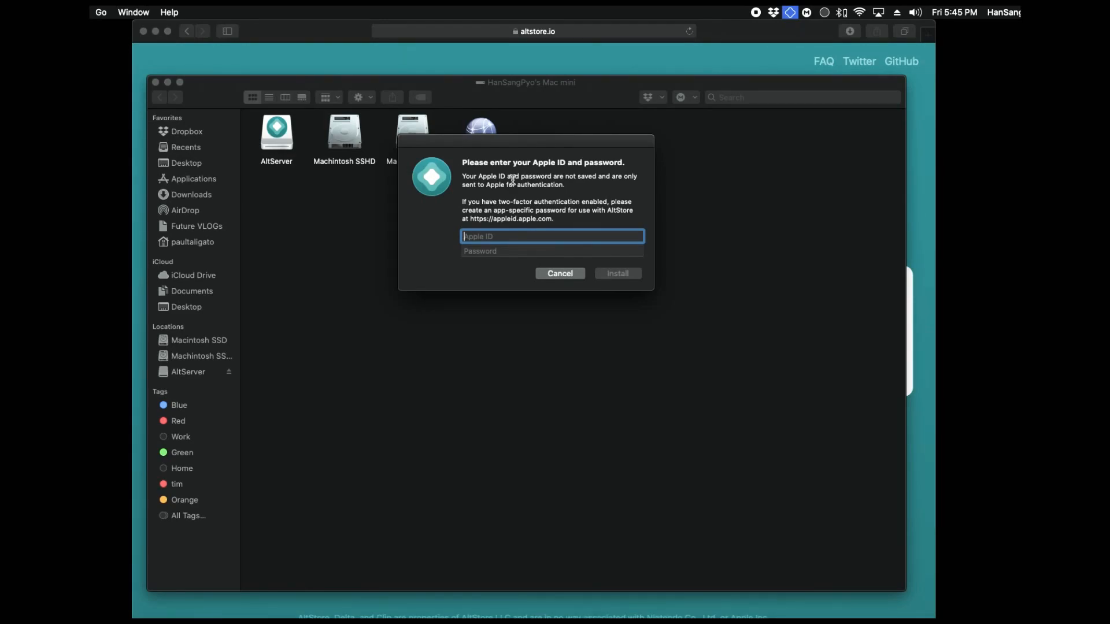
mouse_move(205, 90)
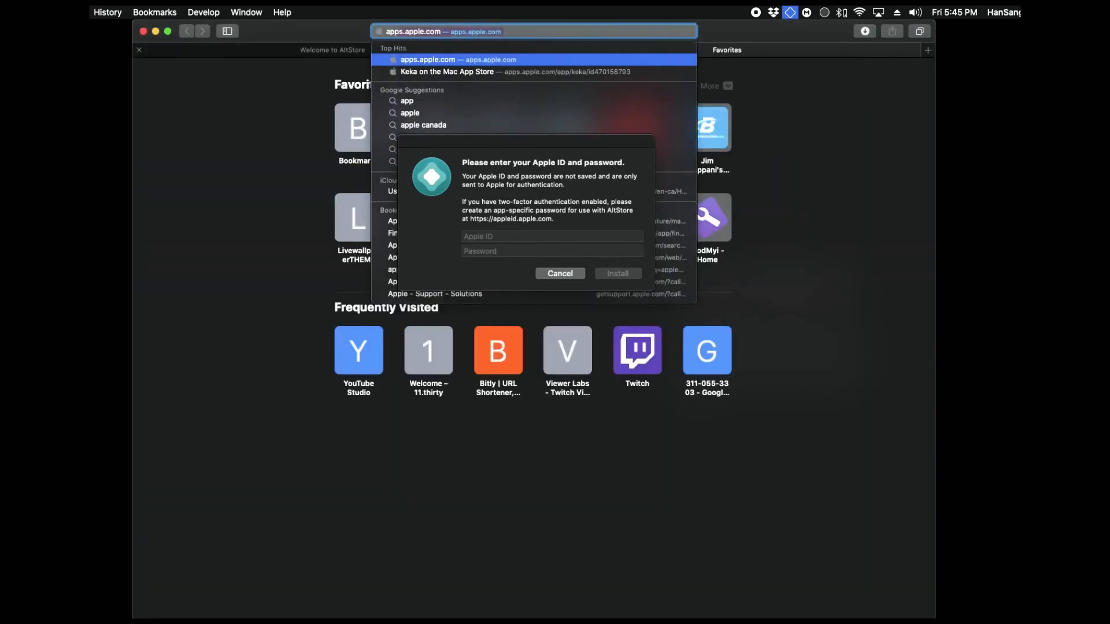
Search Google for appleid in a new Safari tab and open the appleid.apple.com result.
type("apple st")
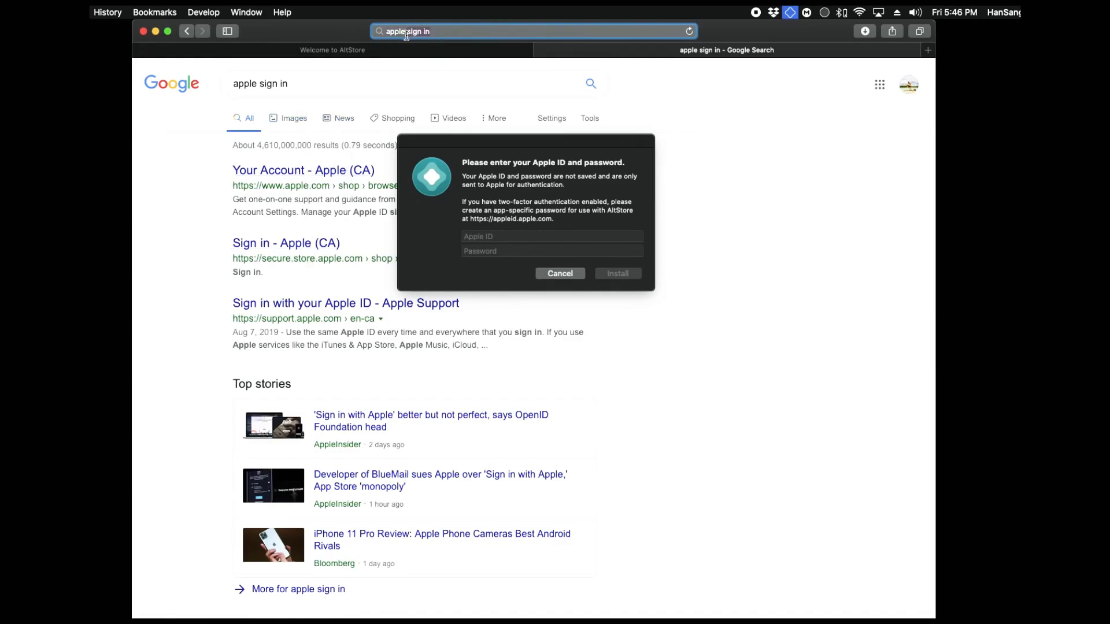
mouse_move(623, 102)
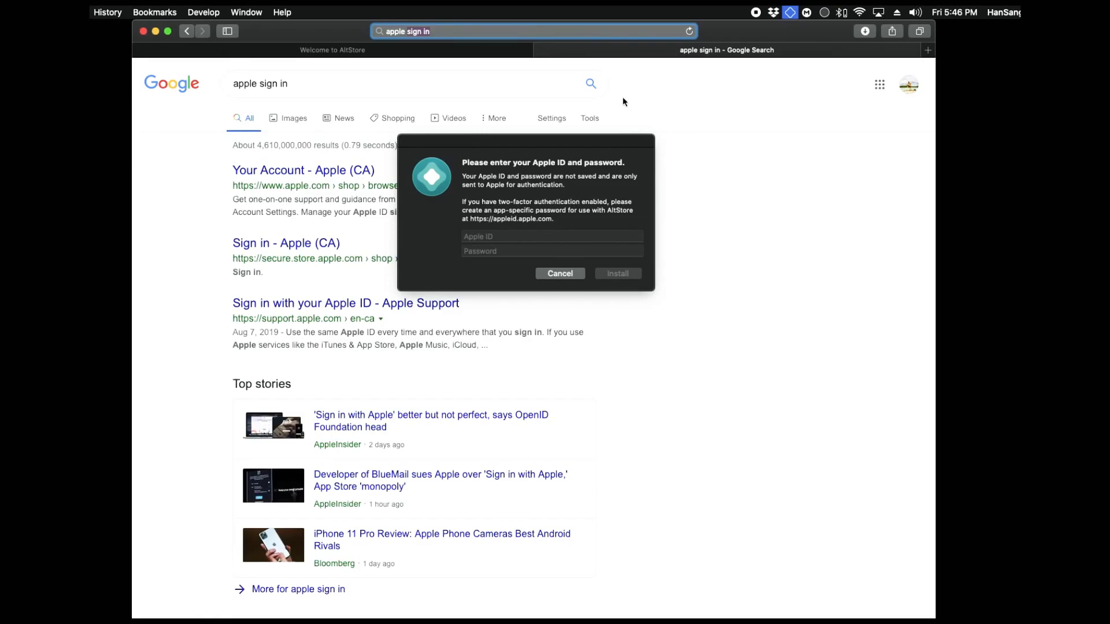
type("appleid")
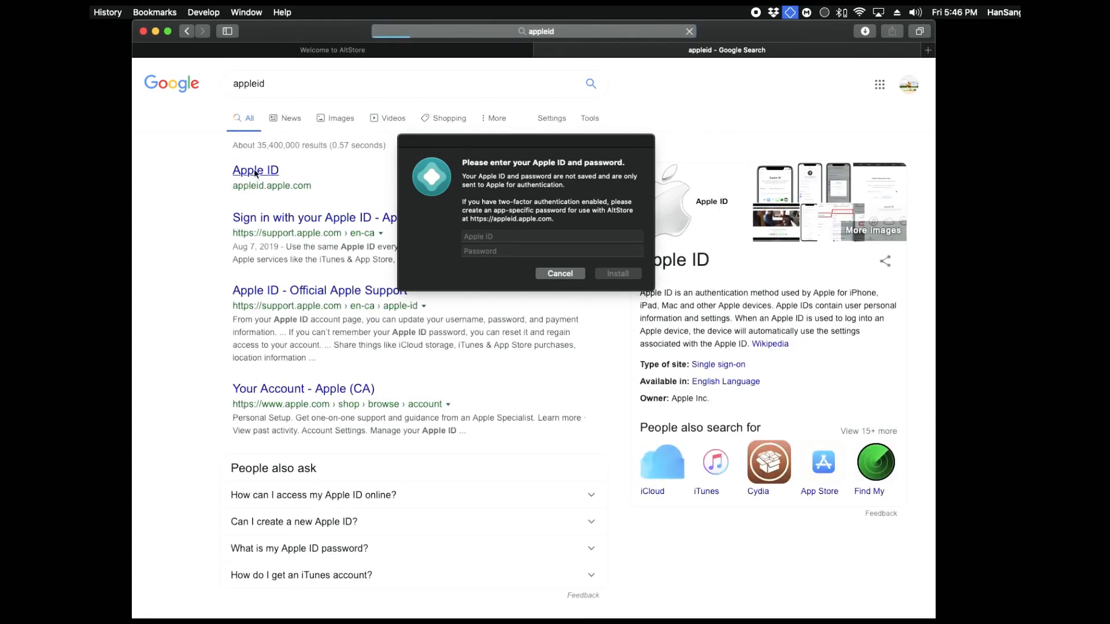
left_click(254, 170)
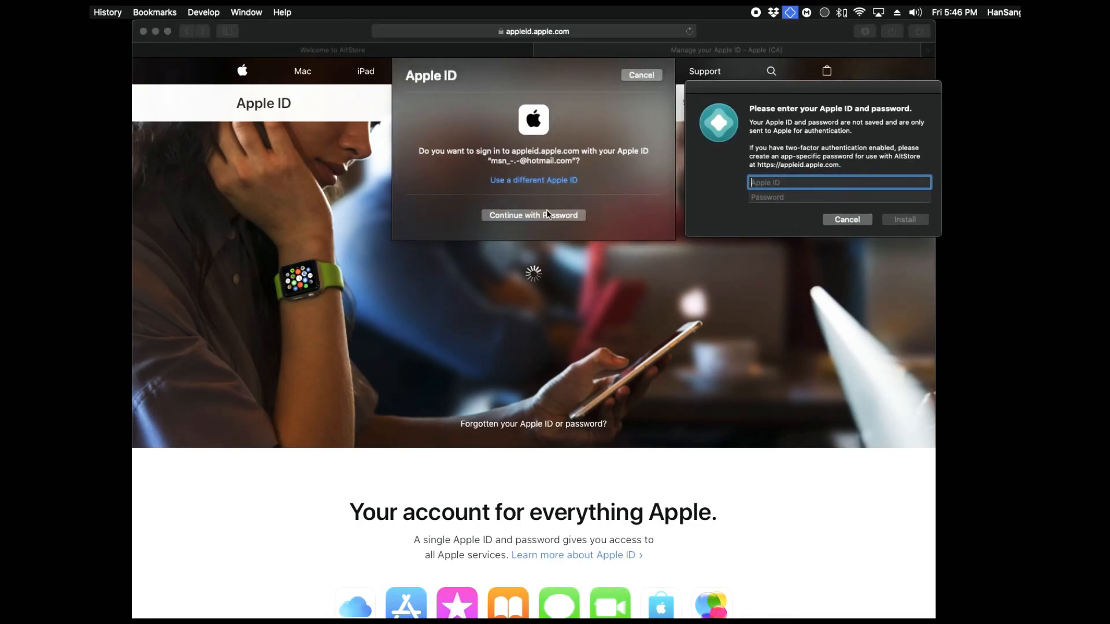
Sign in to the Apple ID site and begin an app-specific password labelled altserver.
left_click(534, 215)
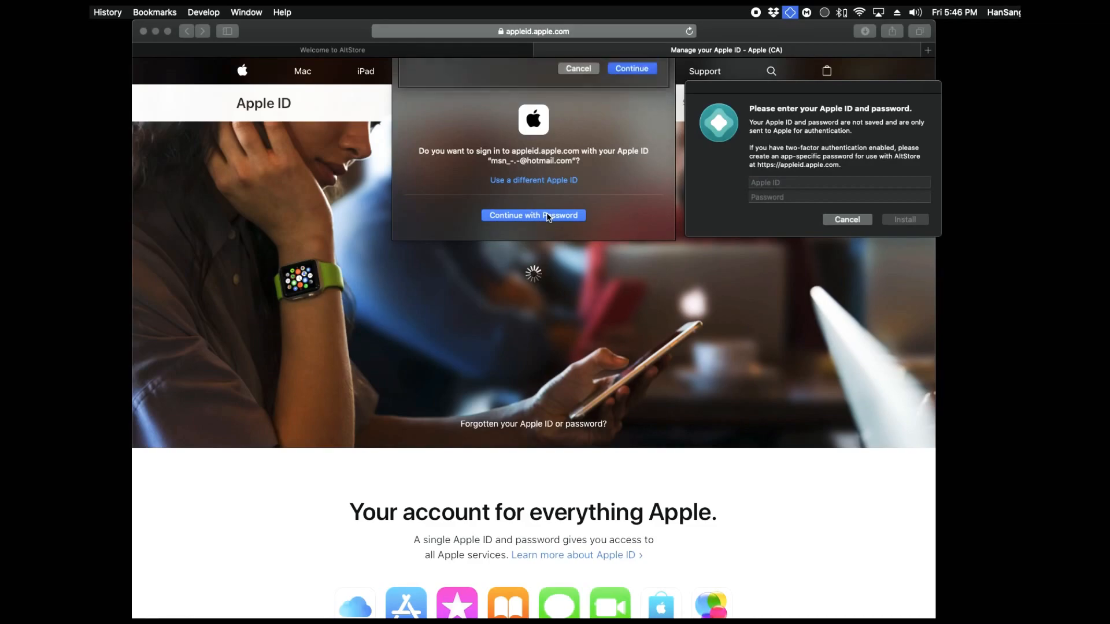
left_click(533, 215)
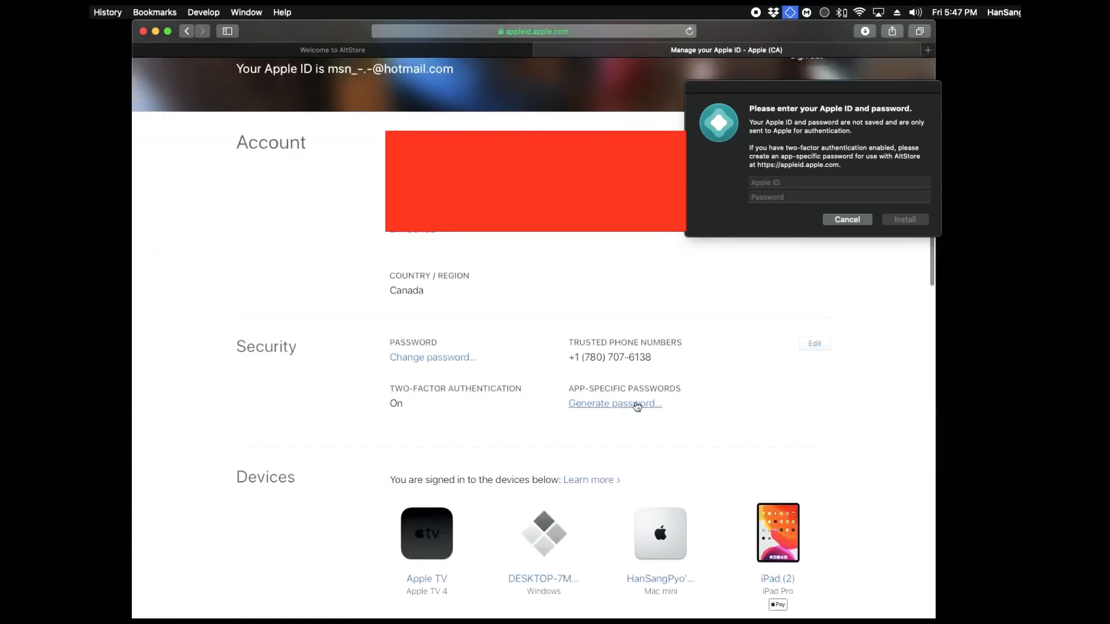
left_click(615, 403)
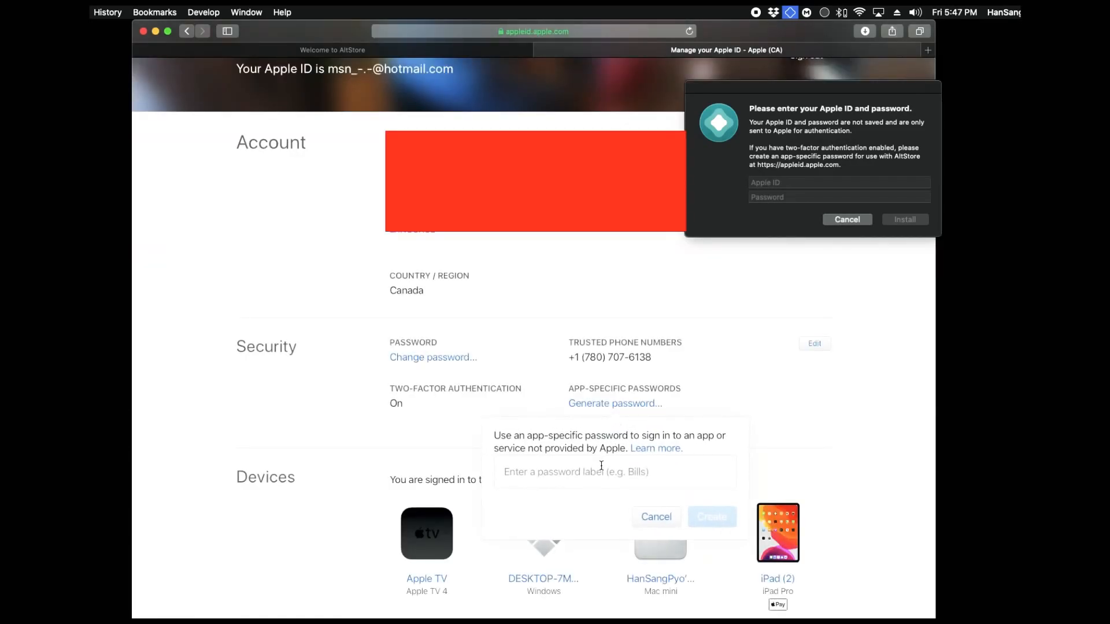
left_click(601, 472)
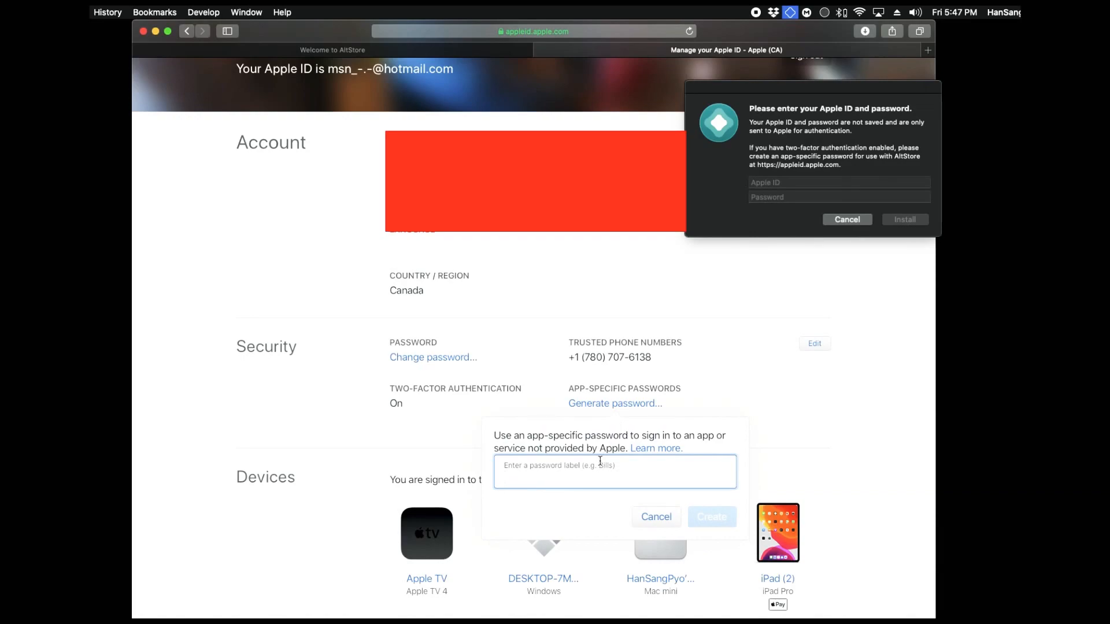
type("altserve")
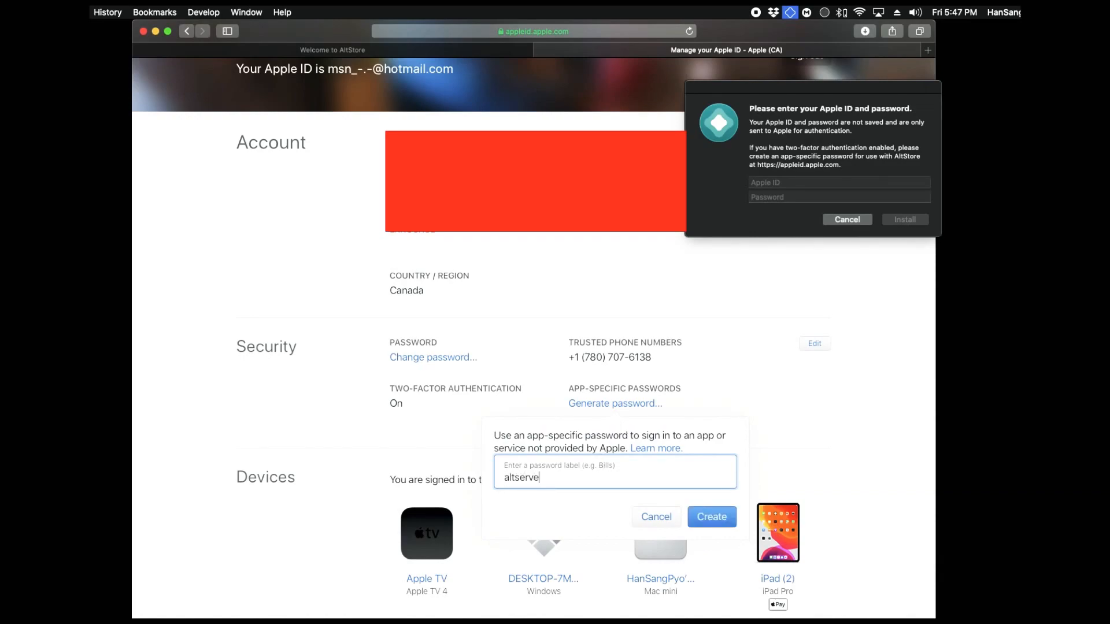
Create the app-specific password, copy it and enter it into AltServer's Password field.
left_click(712, 517)
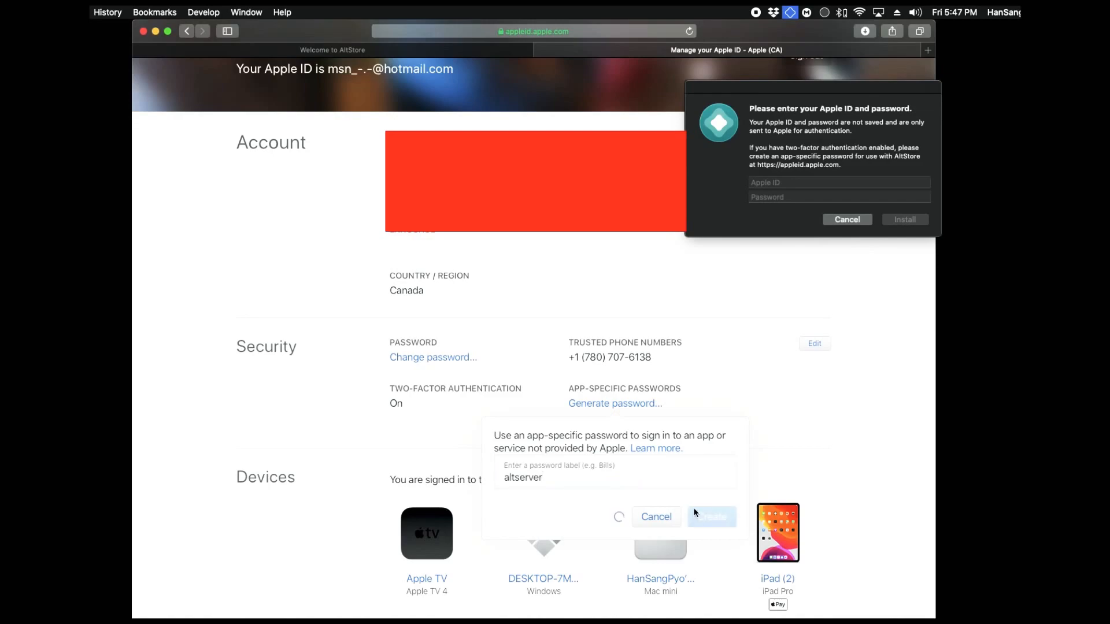
left_click(712, 517)
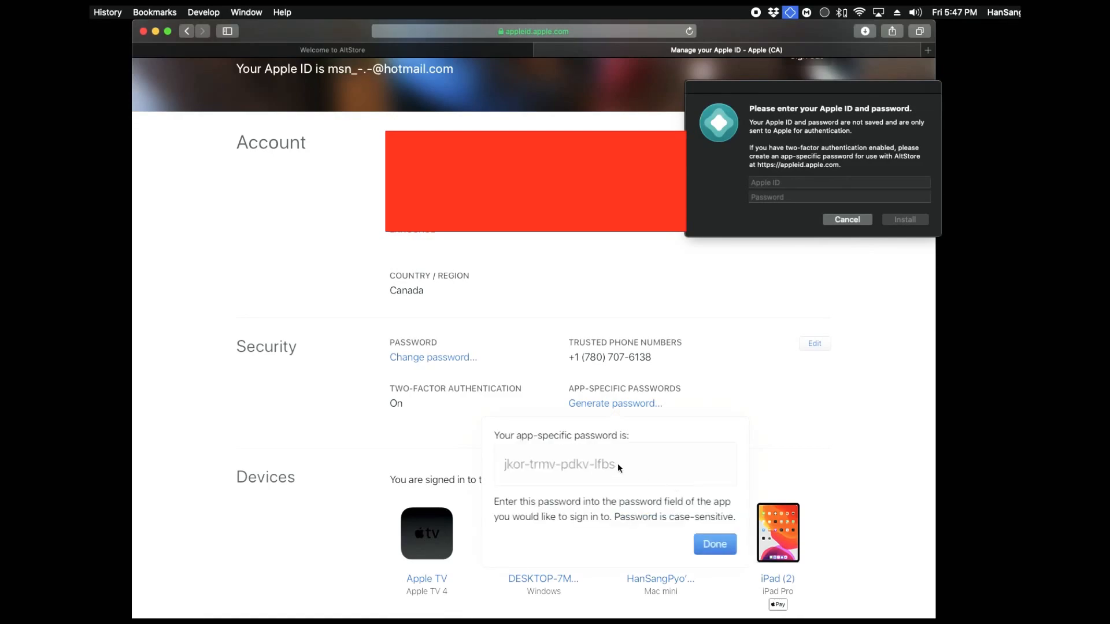
double_click(559, 464)
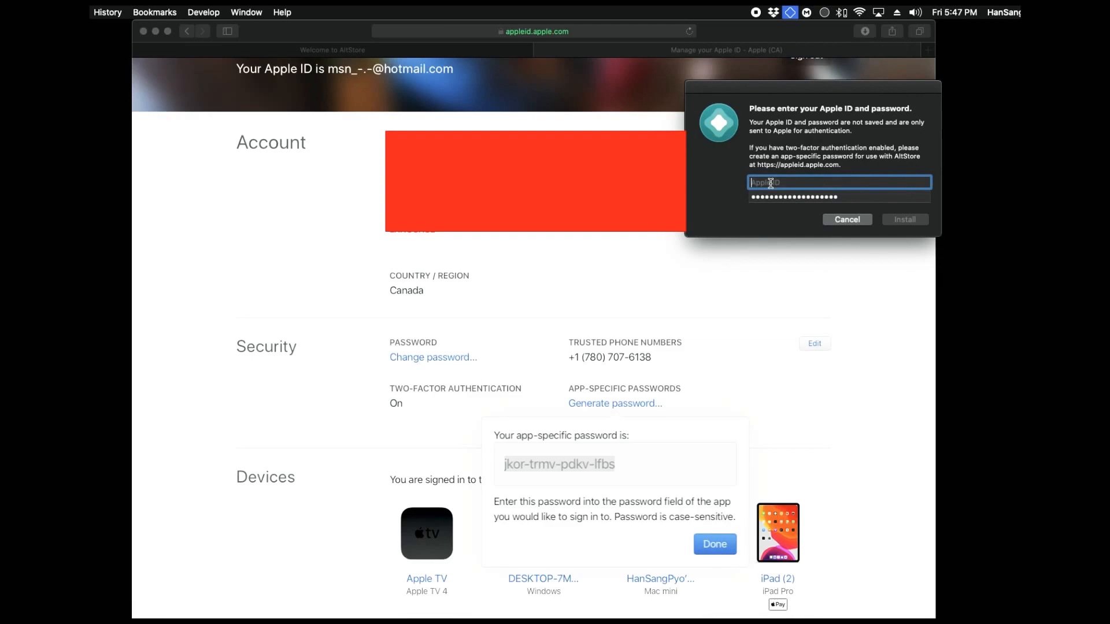
type("msn_")
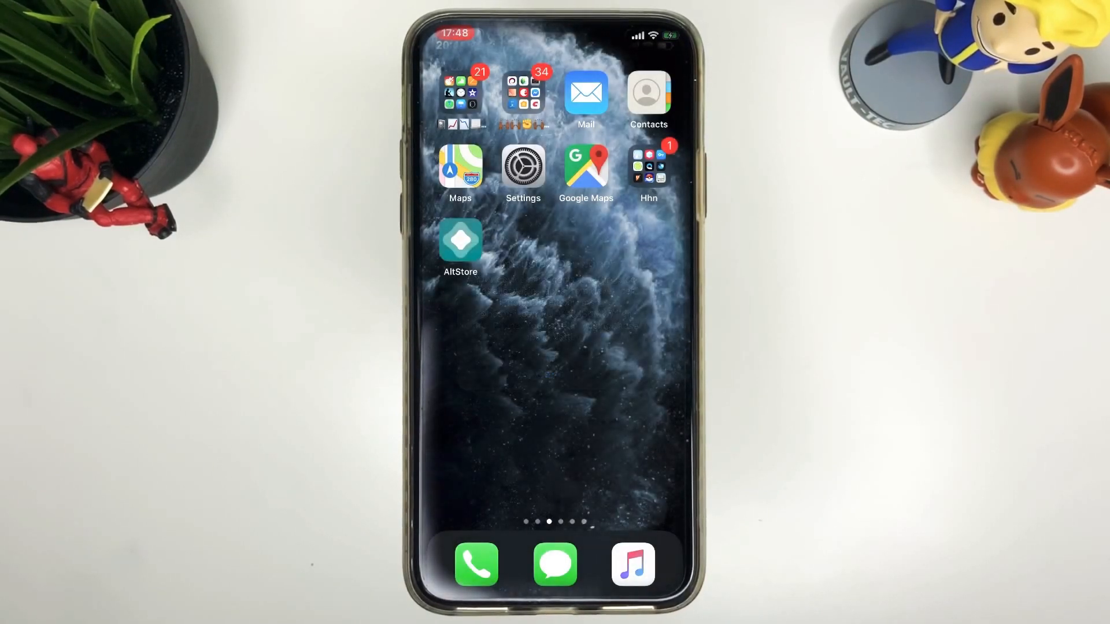
Trust the developer profile in the phone's Settings device management and launch AltStore.
left_click(523, 167)
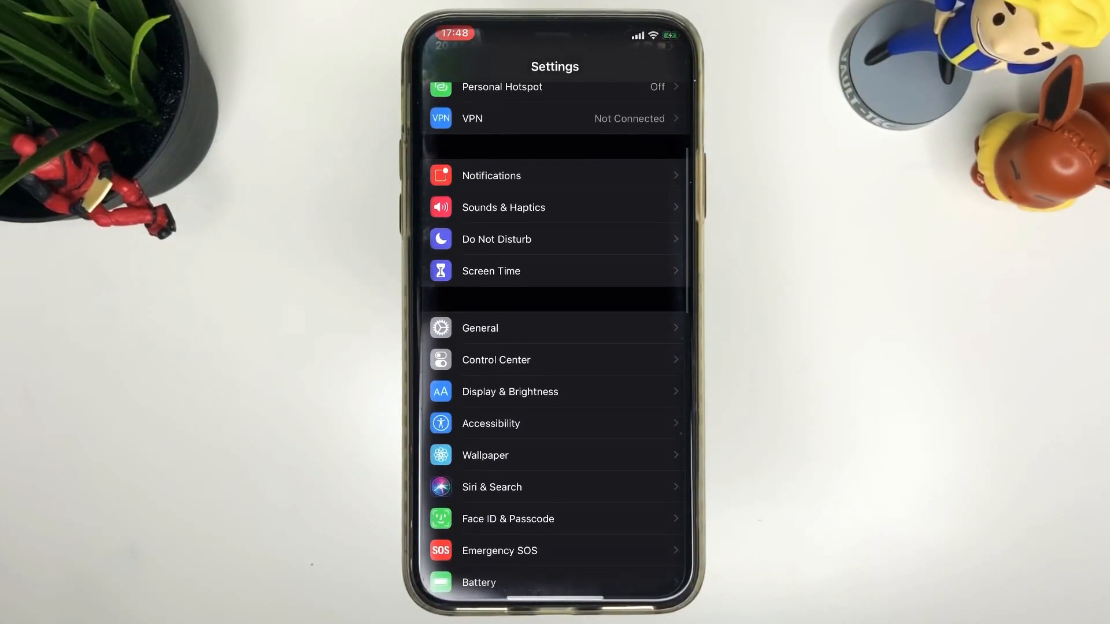
left_click(480, 328)
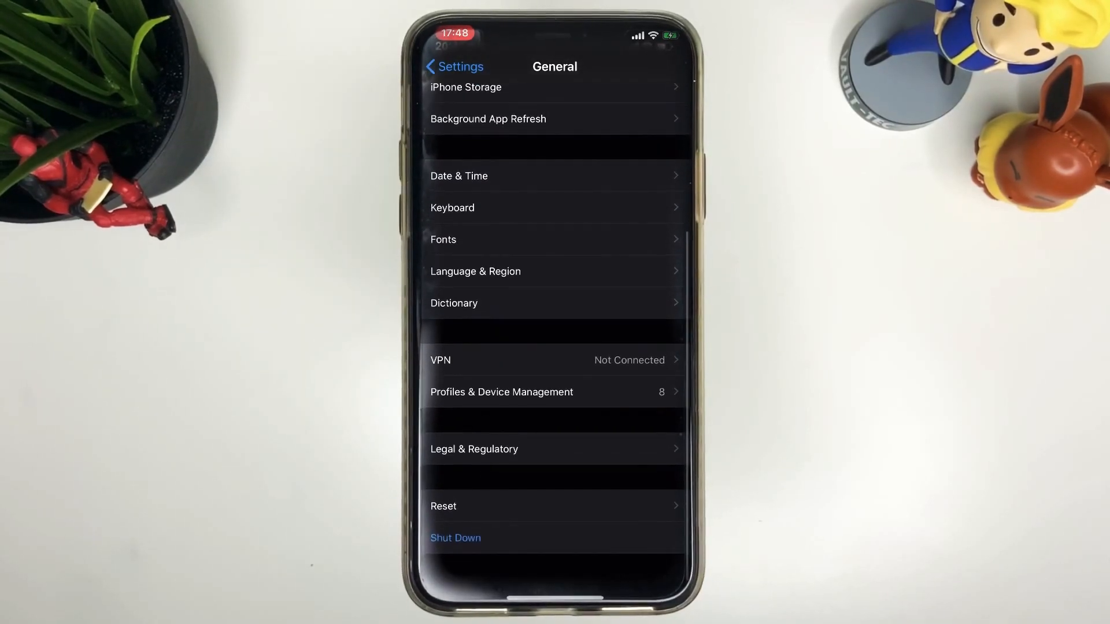
left_click(502, 392)
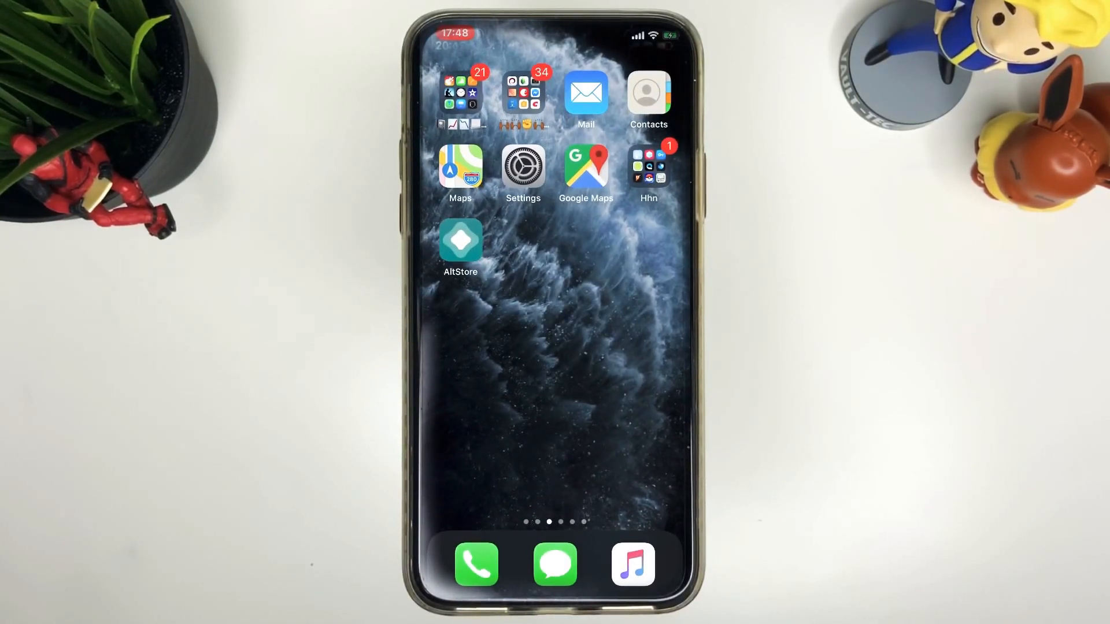
left_click(460, 240)
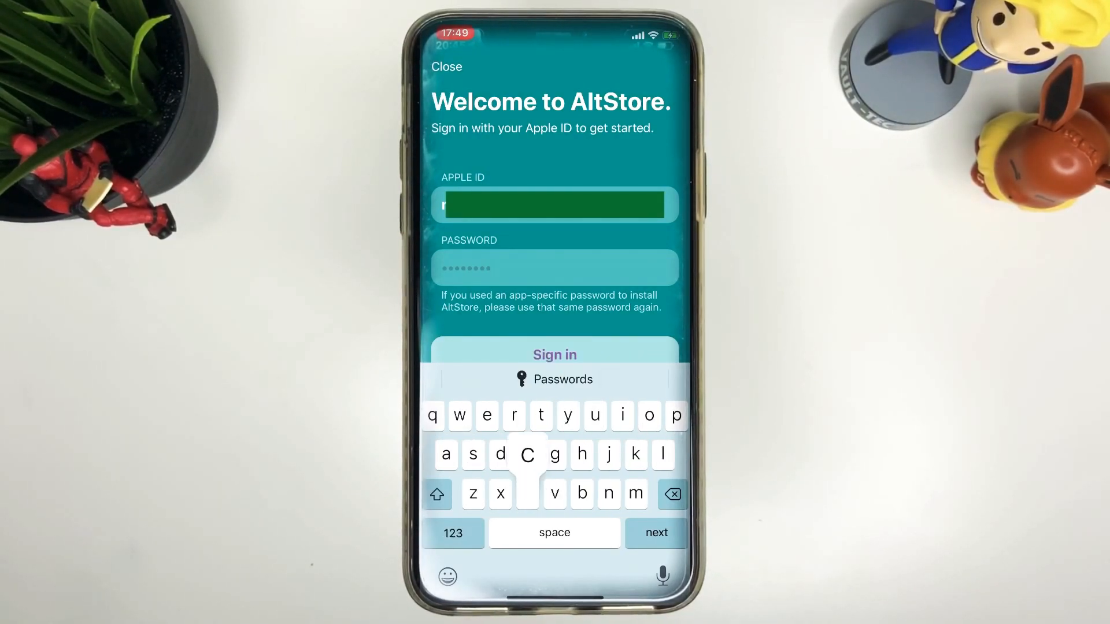
Sign in to AltStore with the Apple ID, reaching the How it works introduction.
left_click(528, 493)
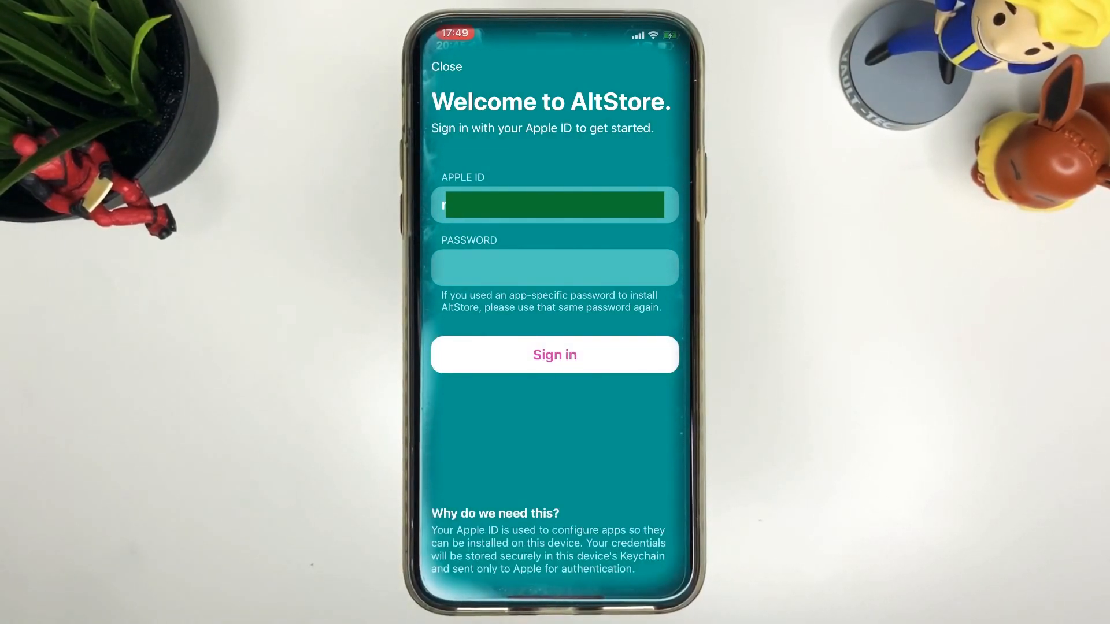
left_click(555, 355)
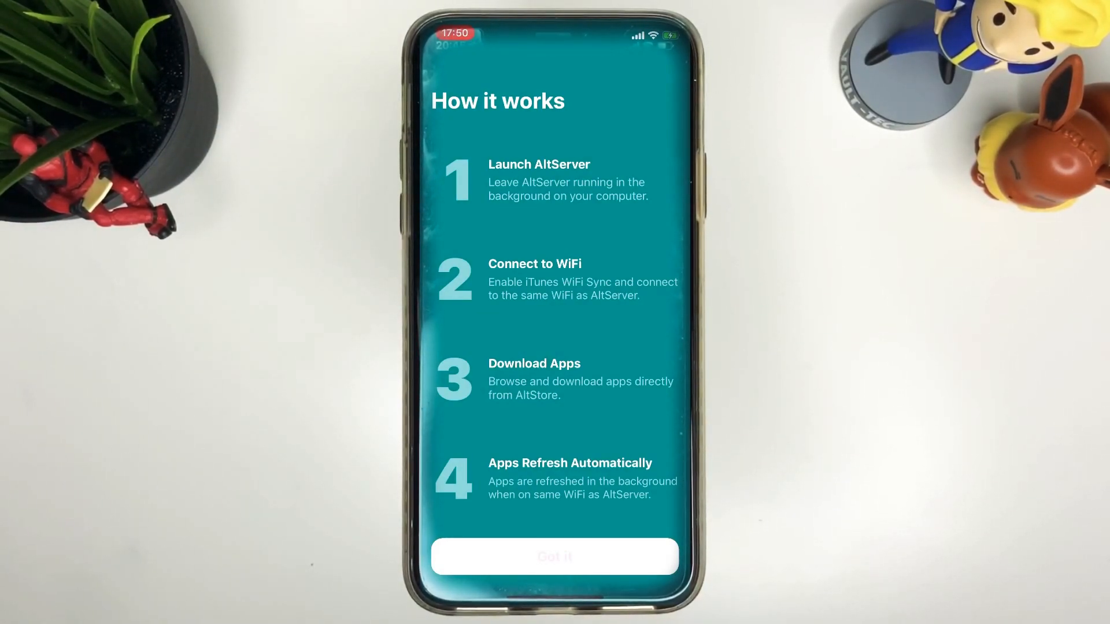
Dismiss the introduction, install Delta from AltStore's Browse catalogue and launch it.
left_click(554, 556)
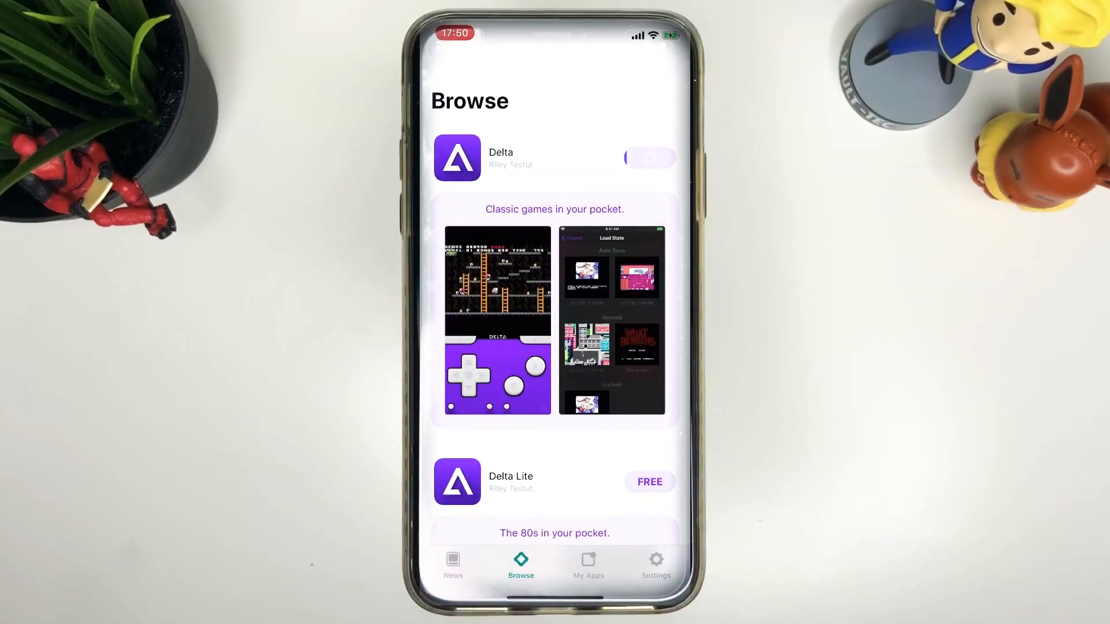
scroll("down", 3)
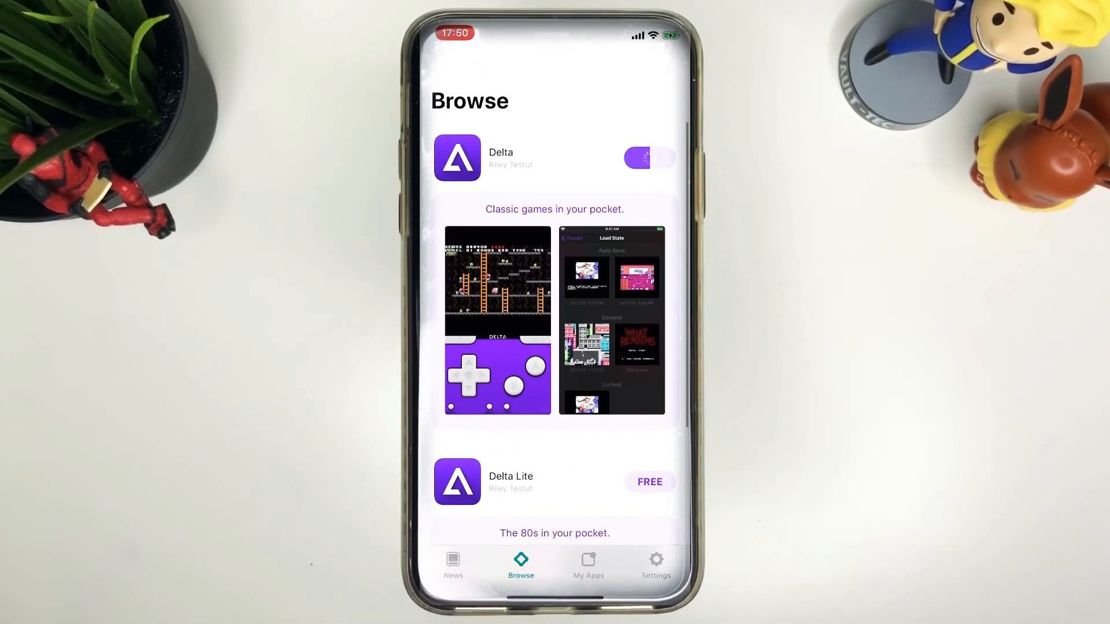
left_click(648, 157)
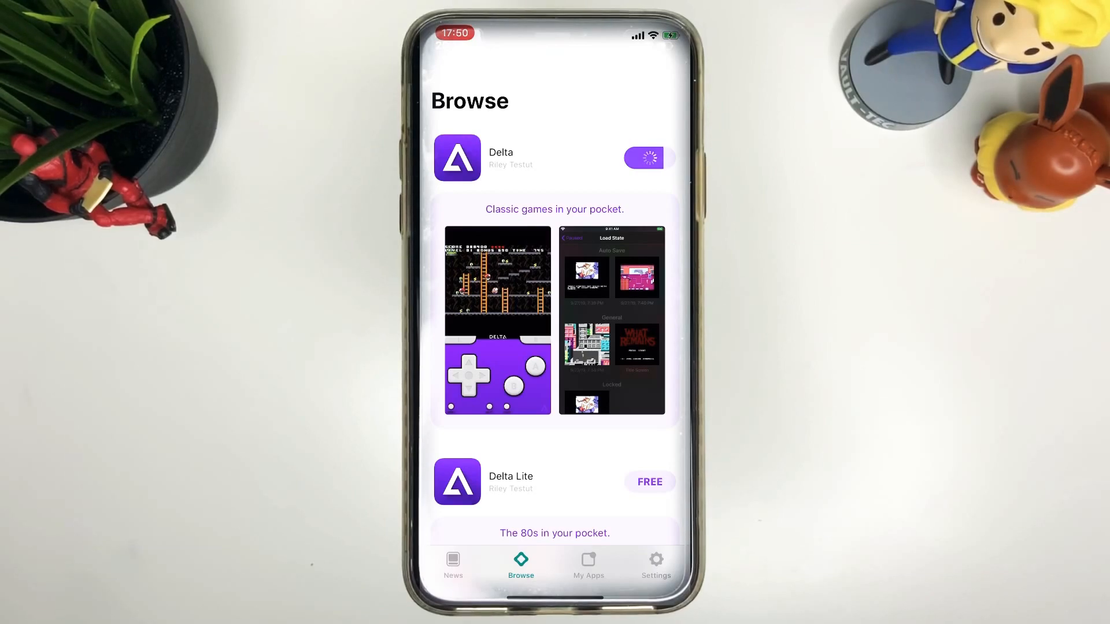
scroll("down", 3)
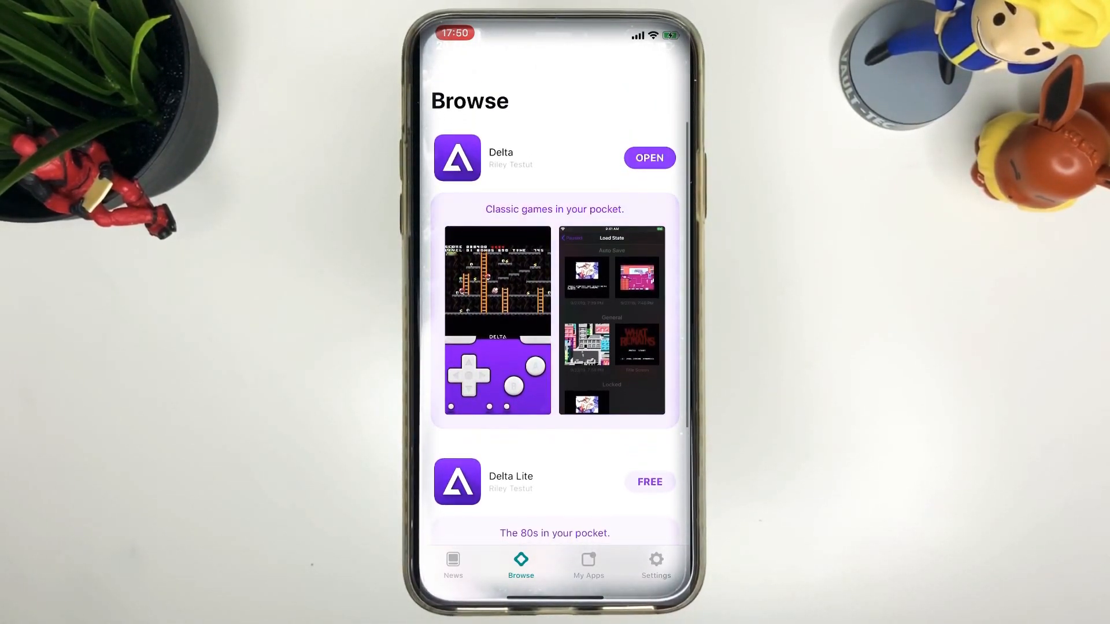
left_click(650, 157)
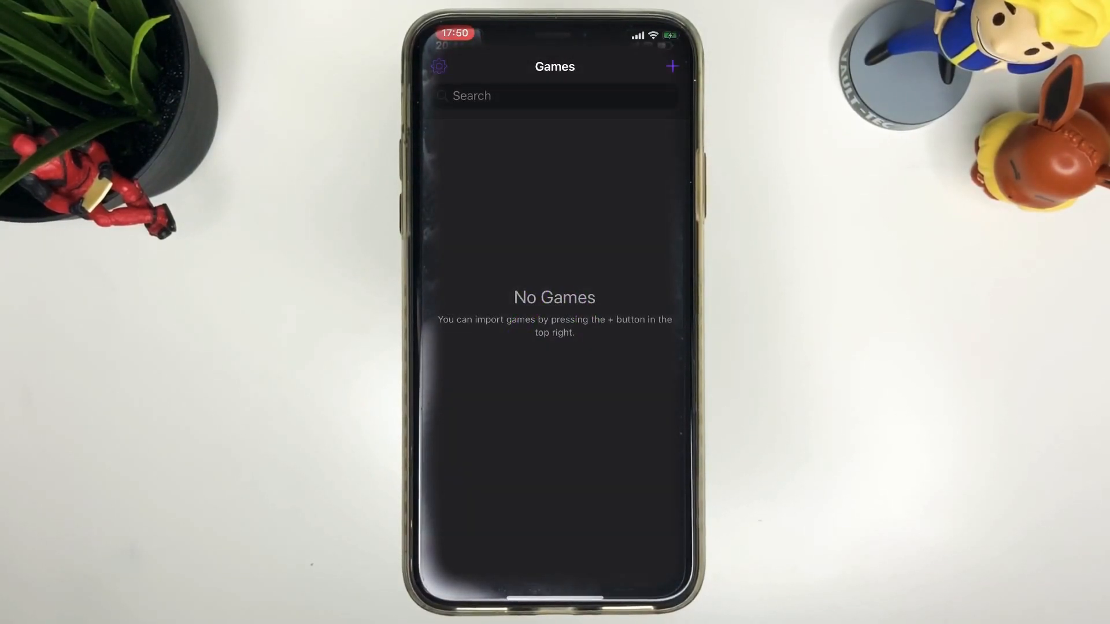
Search Safari for GBA ROM downloads and open downloadroms.io's Gameboy Advance list.
left_click(671, 67)
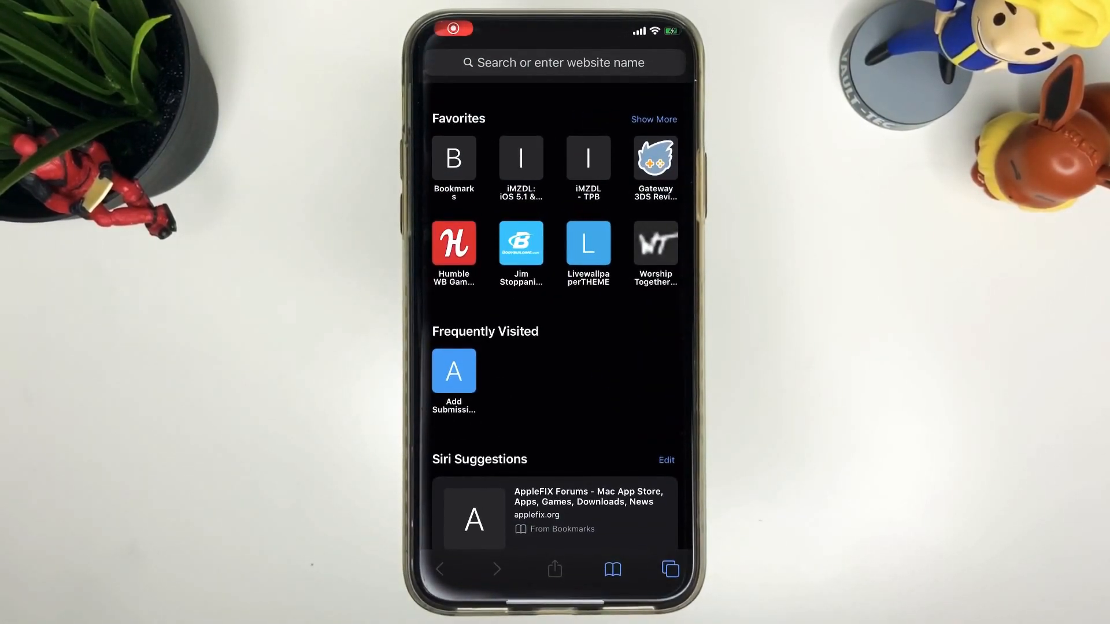
type("rom mo")
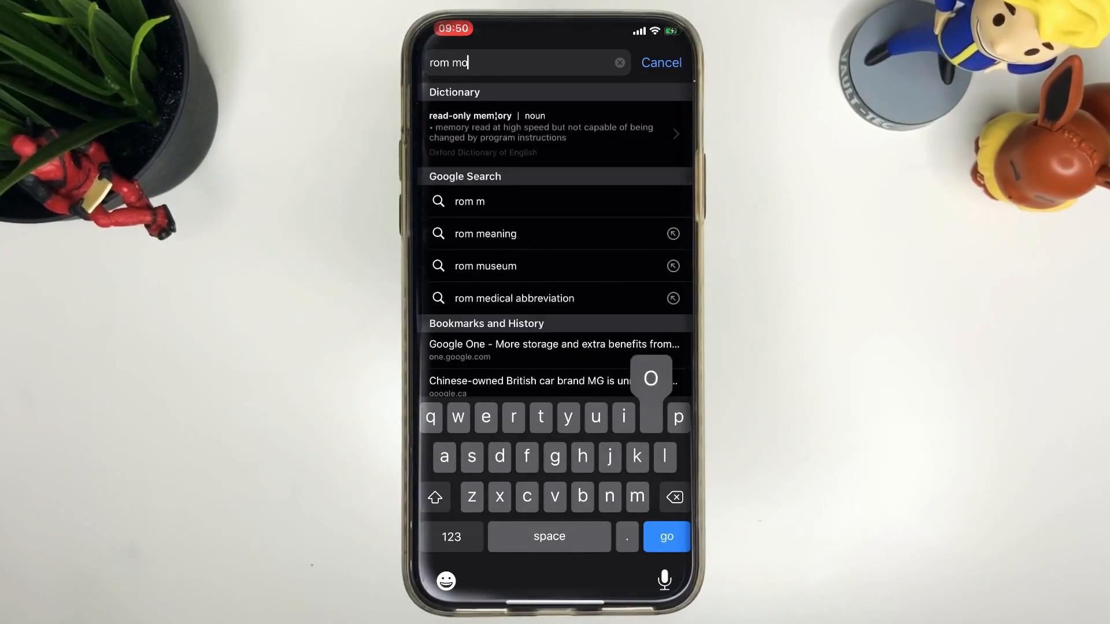
left_click(674, 497)
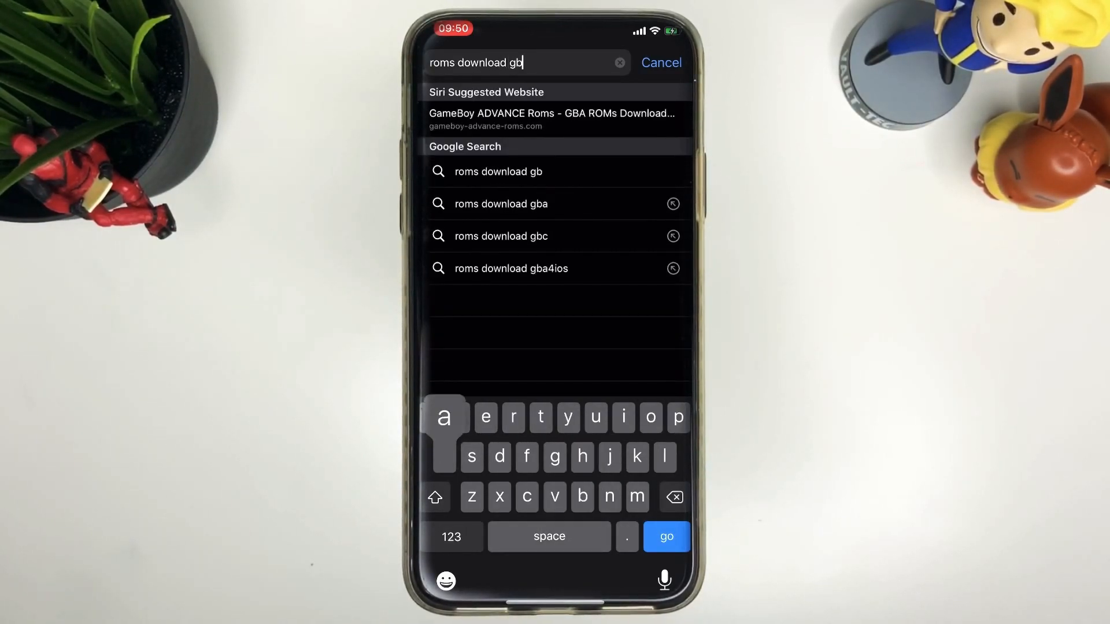
left_click(501, 204)
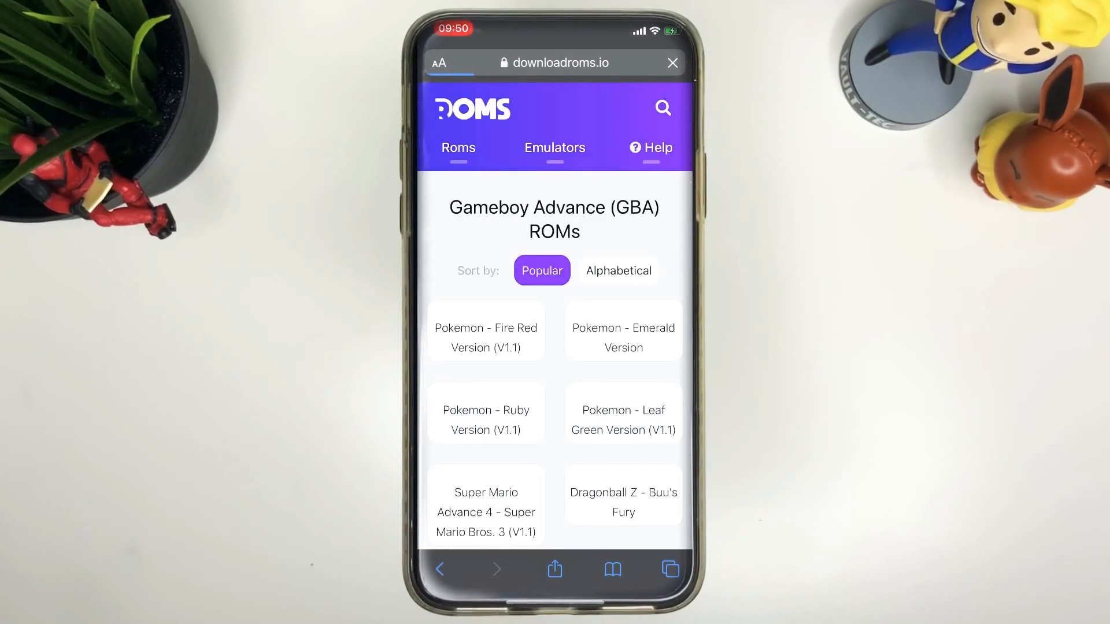
Scroll the GBA ROM list to Mario Kart Super Circuit and open its 2.2 MB ROM page.
scroll("down", 3)
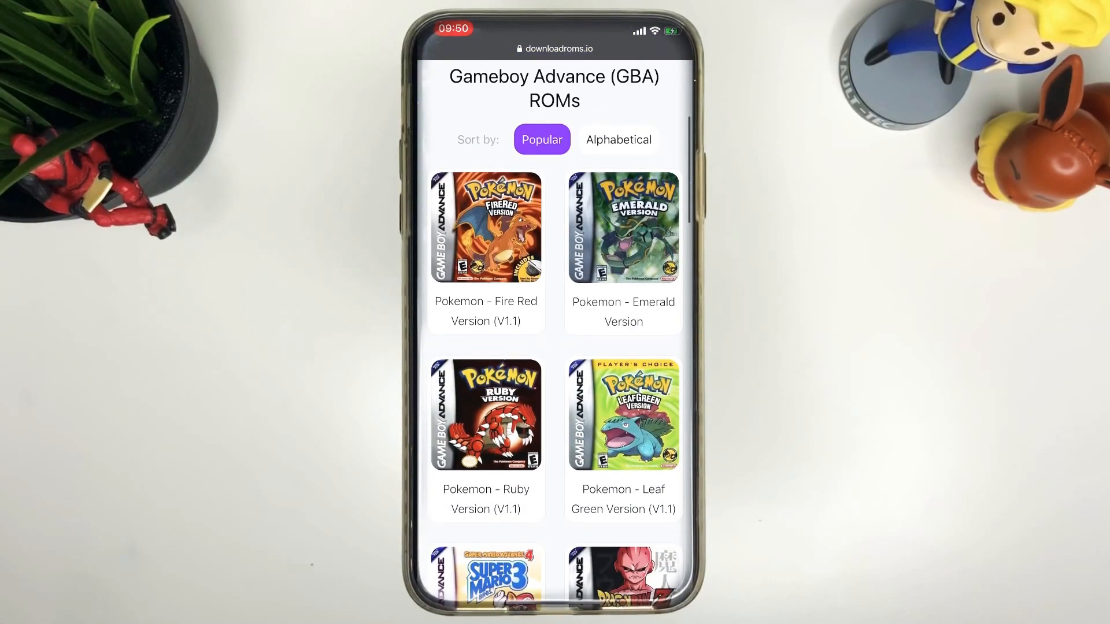
scroll("down", 3)
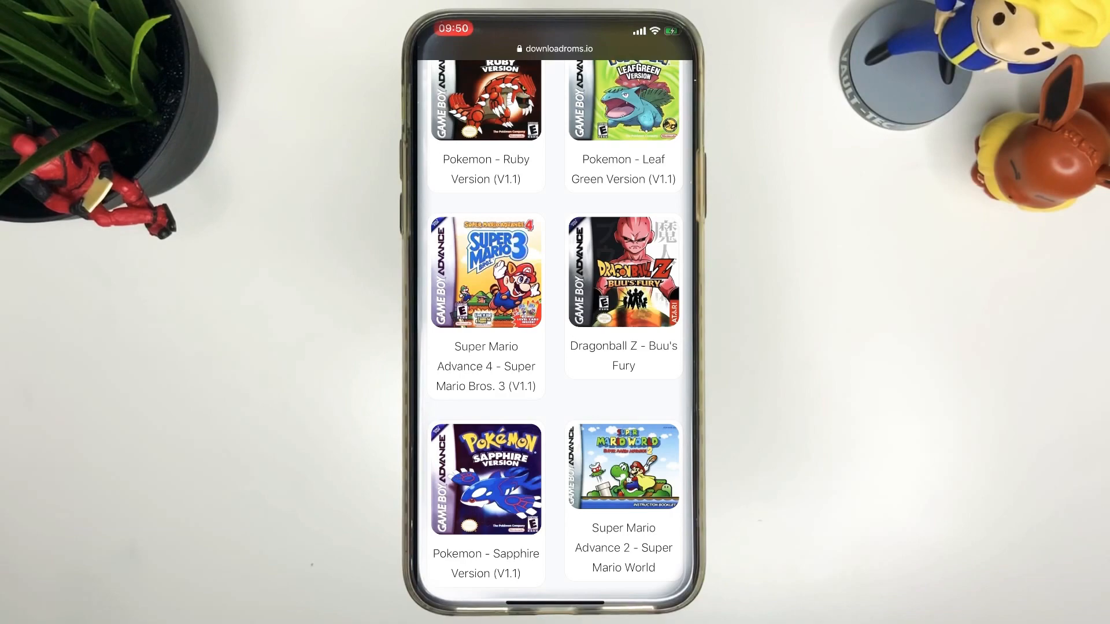
scroll("down", 3)
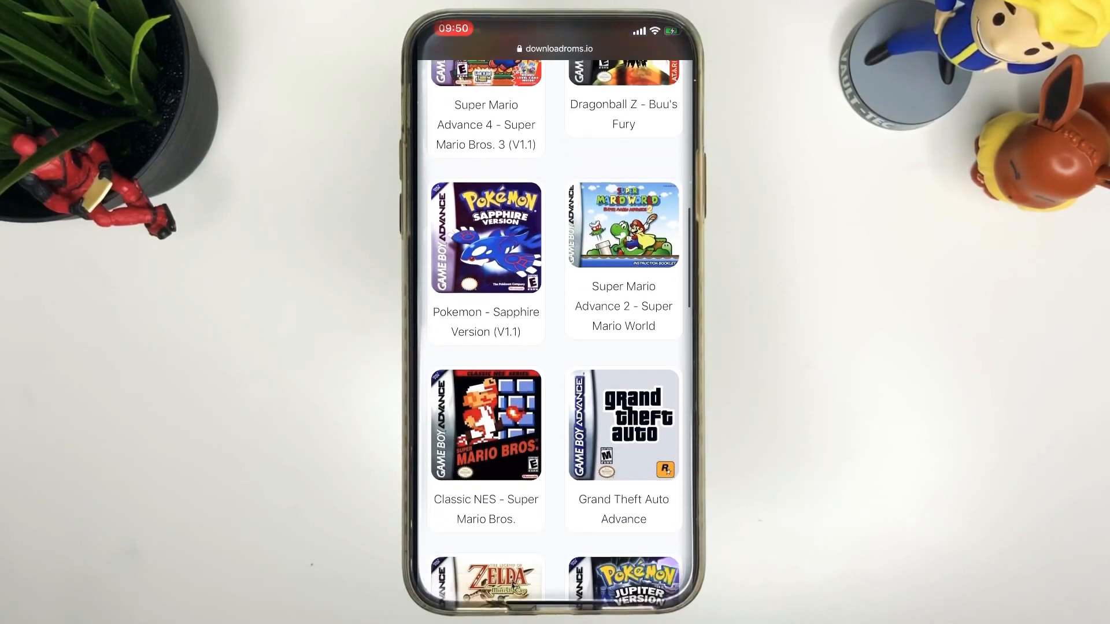
scroll("down", 3)
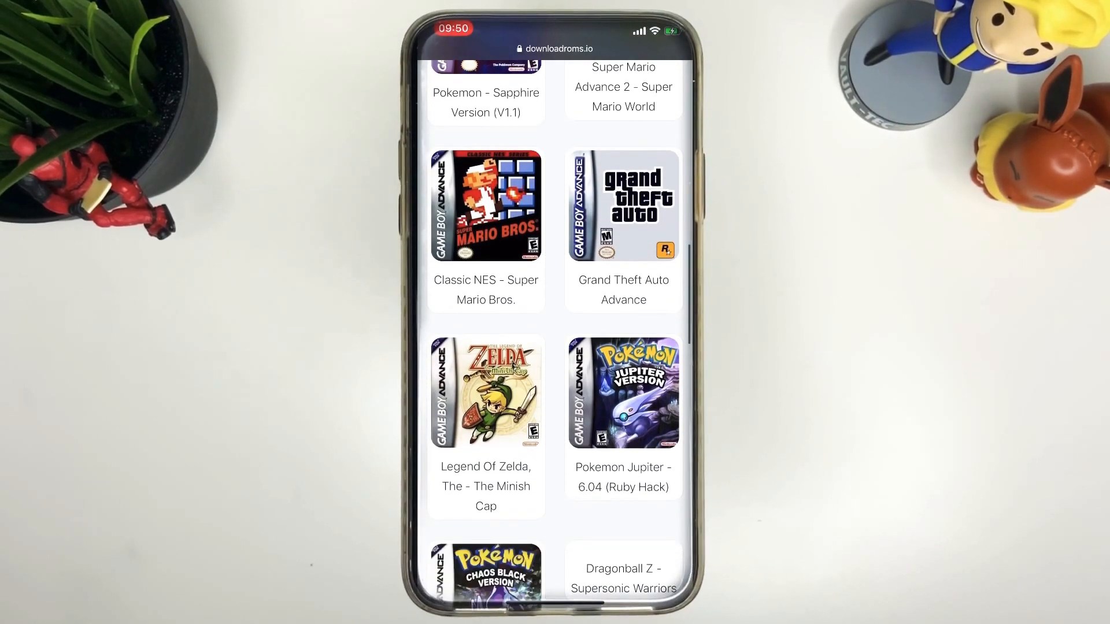
scroll("down", 3)
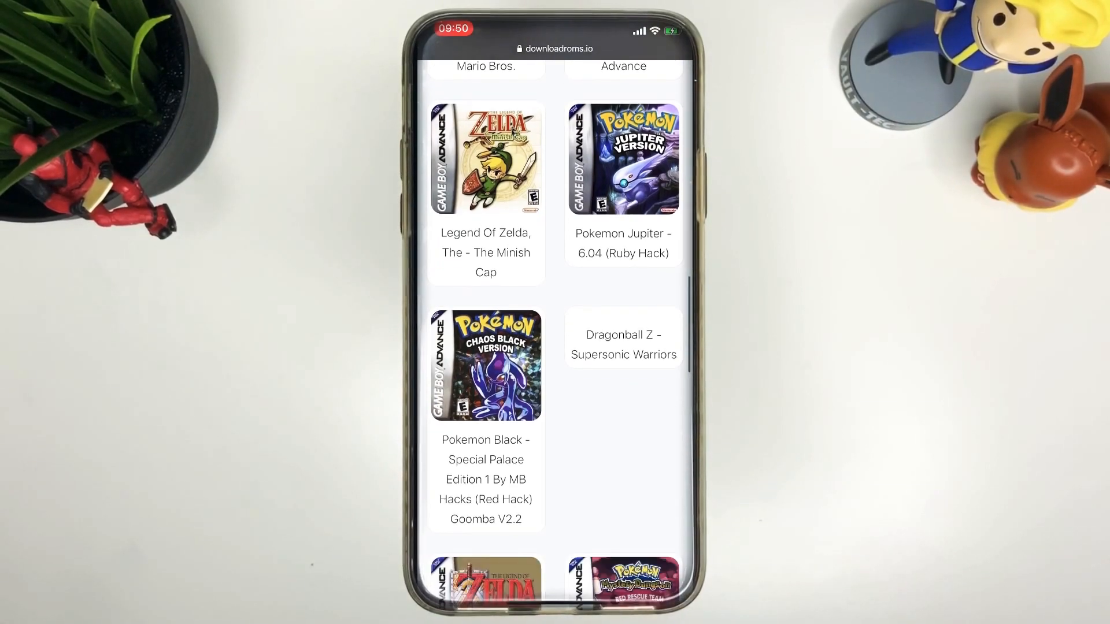
scroll("down", 3)
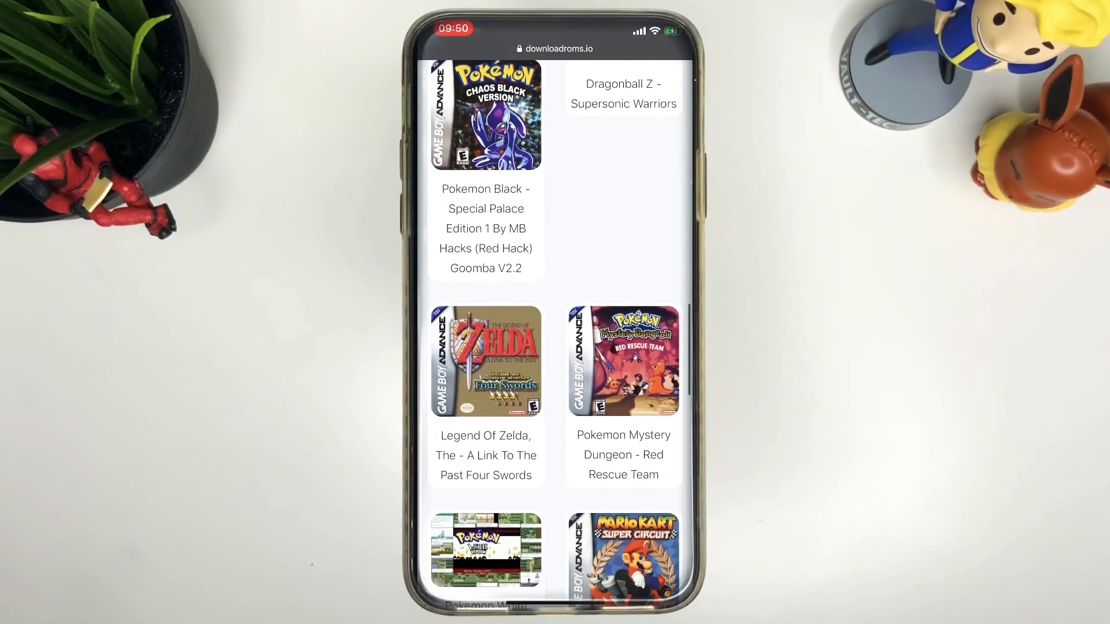
scroll("down", 3)
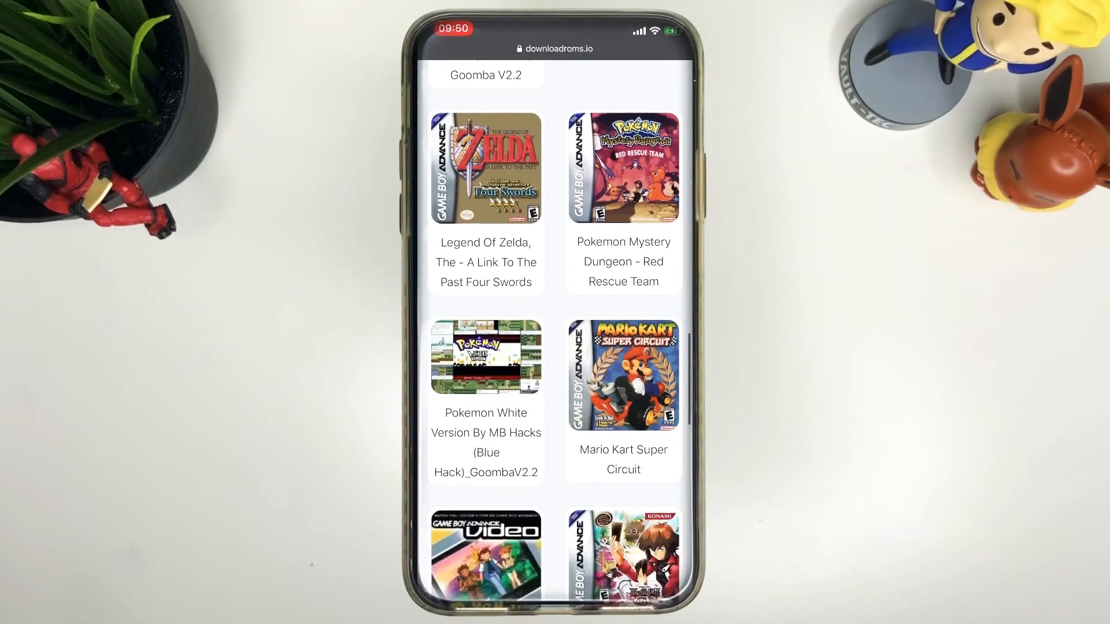
scroll("down", 3)
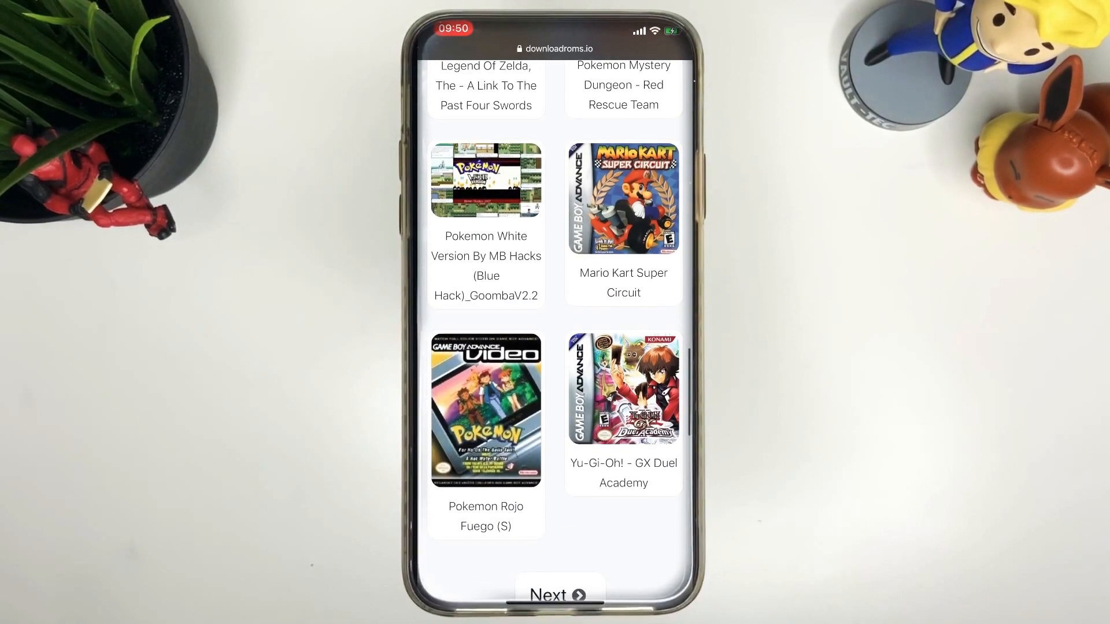
left_click(623, 199)
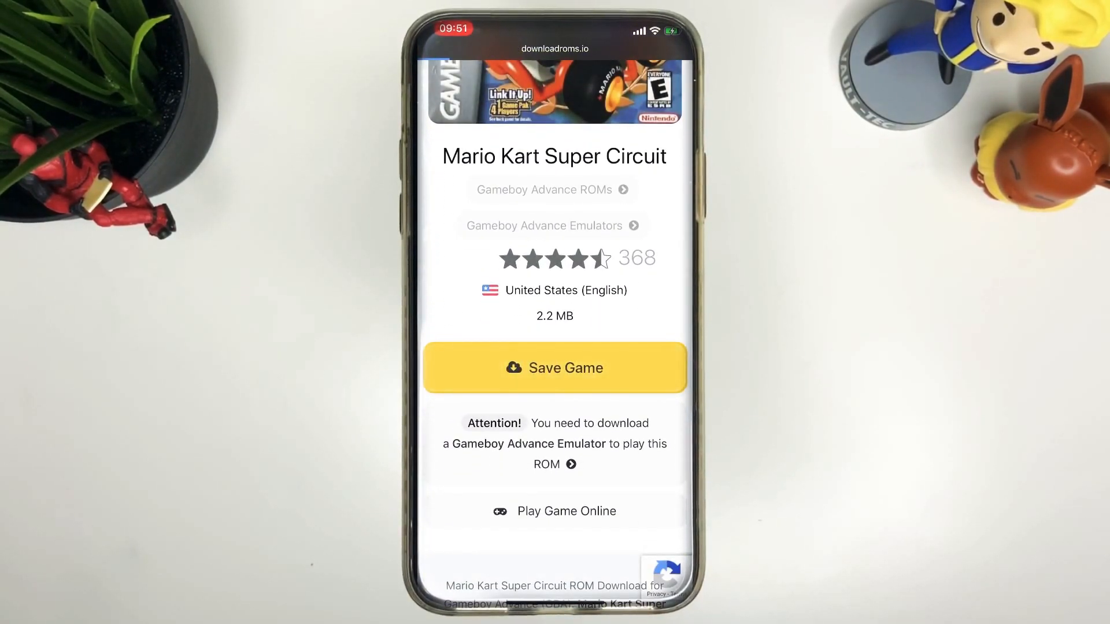
Download the Mario Kart Super Circuit zip and view it in the Downloads folder.
left_click(555, 368)
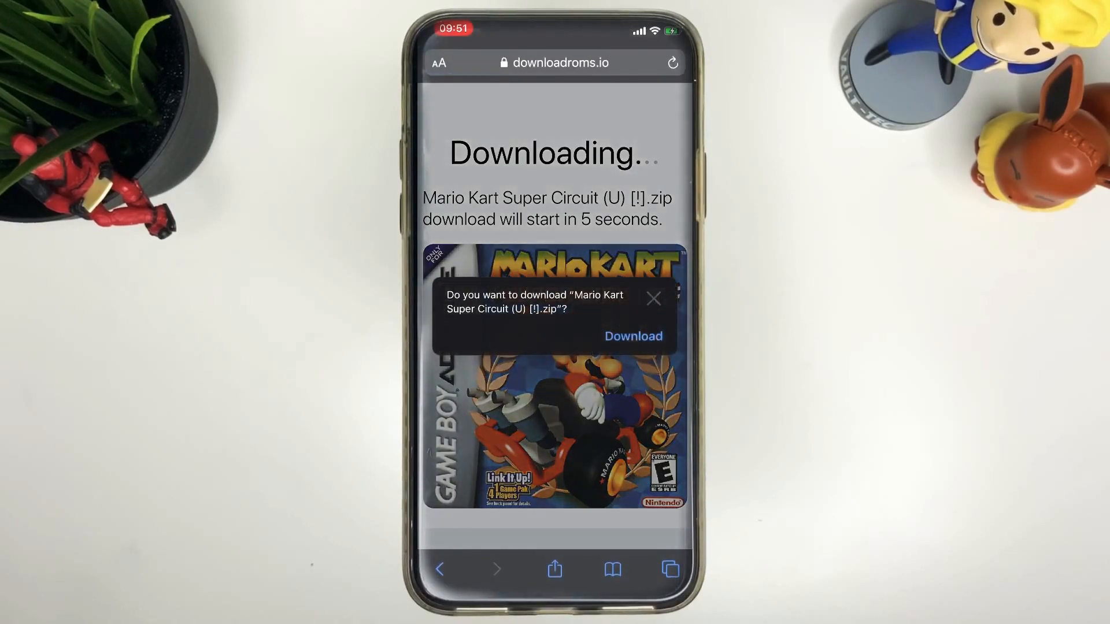
left_click(633, 335)
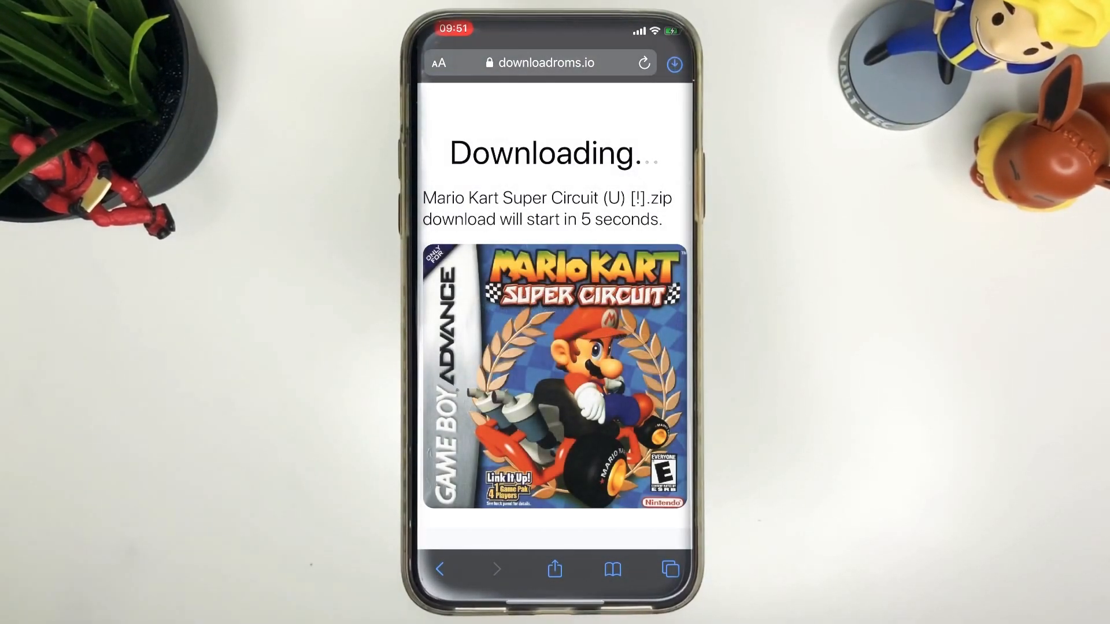
left_click(677, 61)
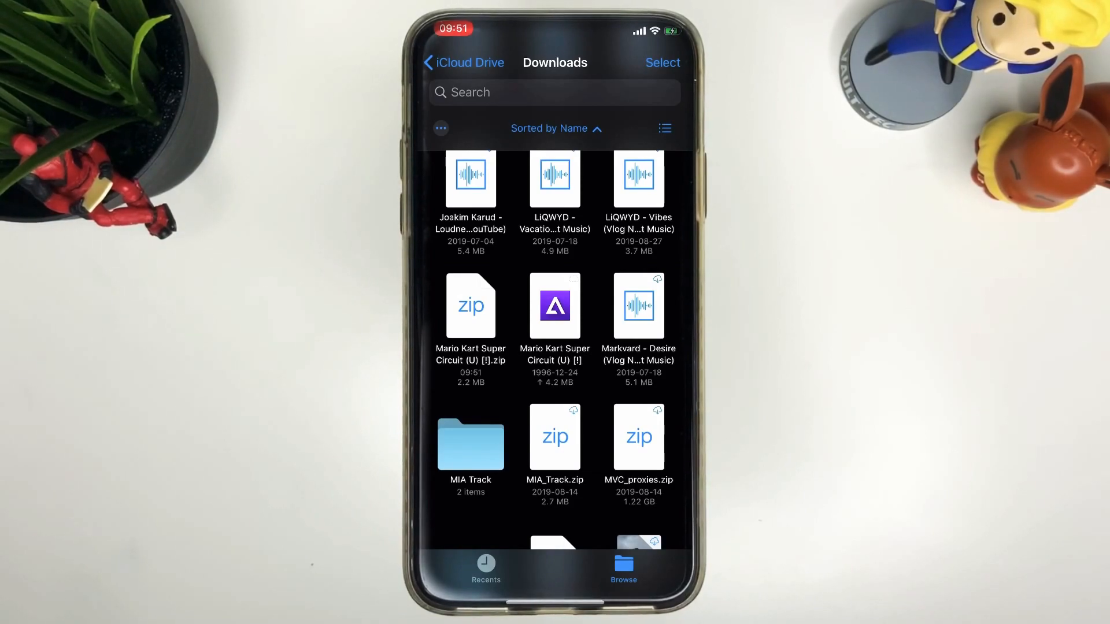
Share the unzipped Mario Kart Super Circuit file to Delta and start playing it.
left_click(554, 305)
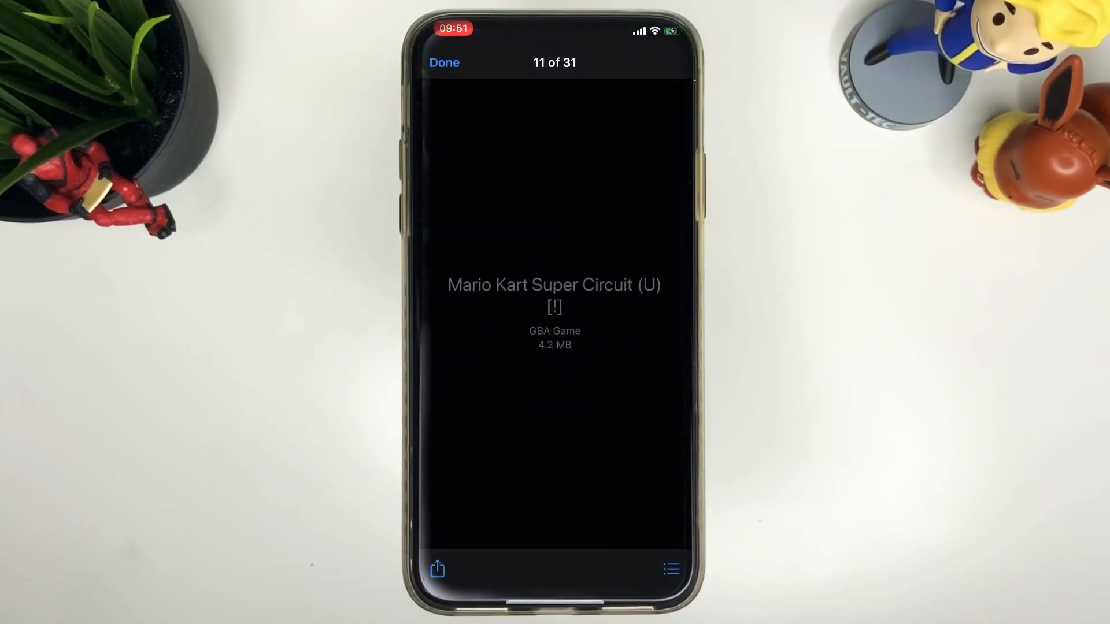
left_click(437, 571)
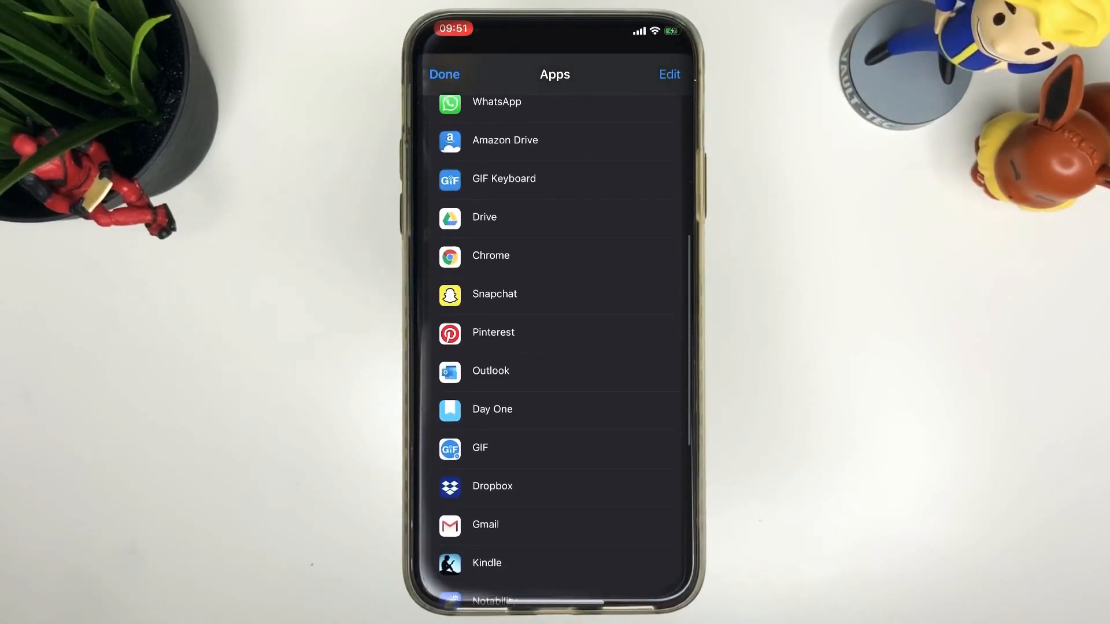
scroll("down", 3)
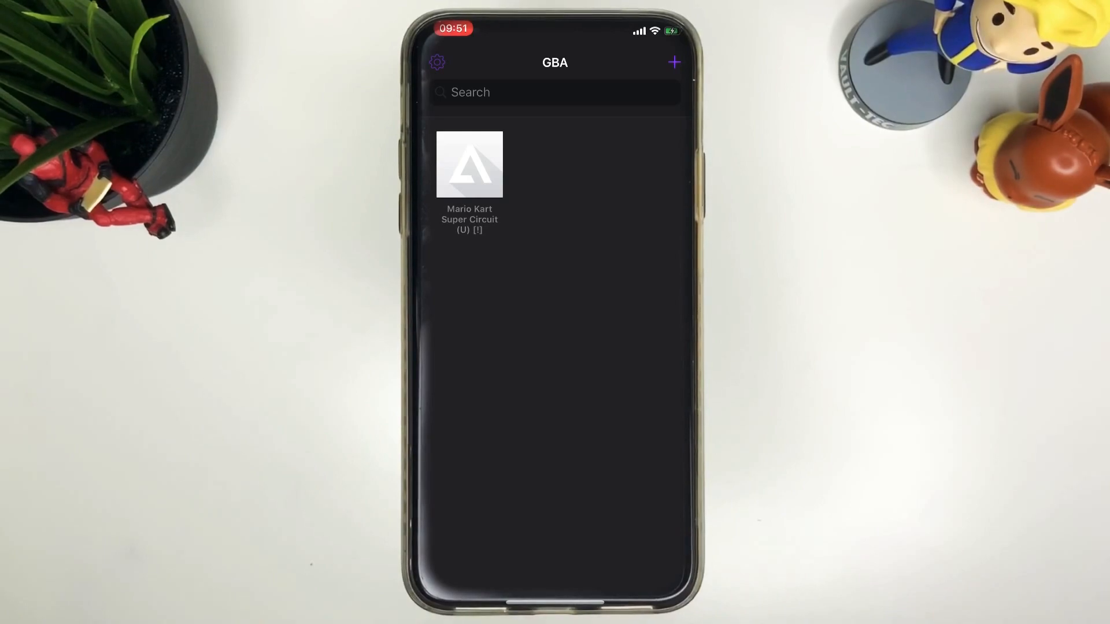
left_click(470, 164)
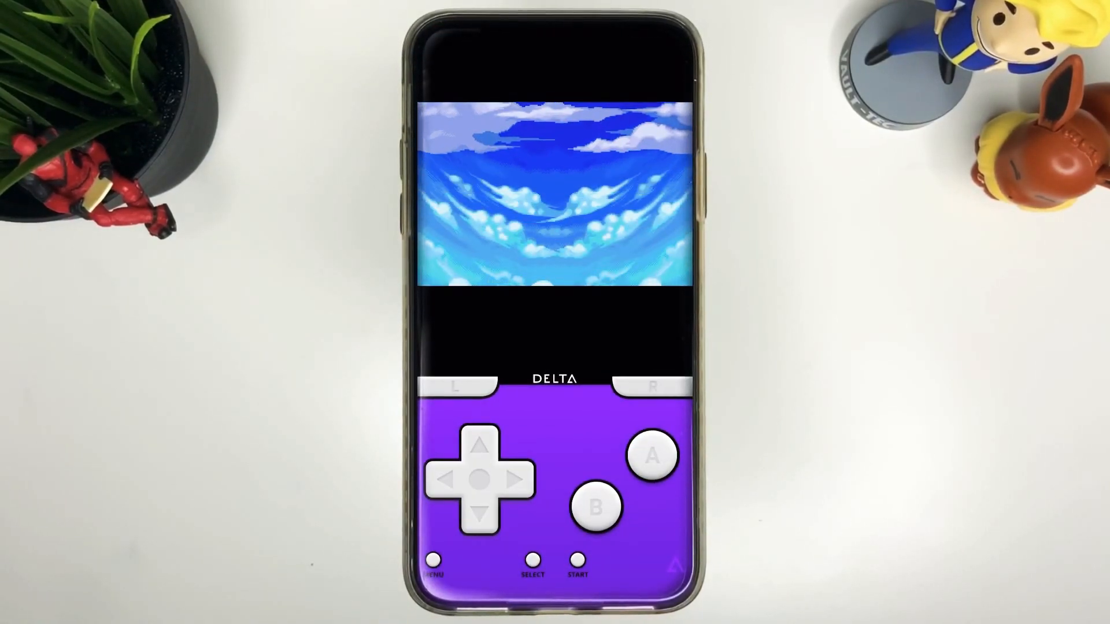